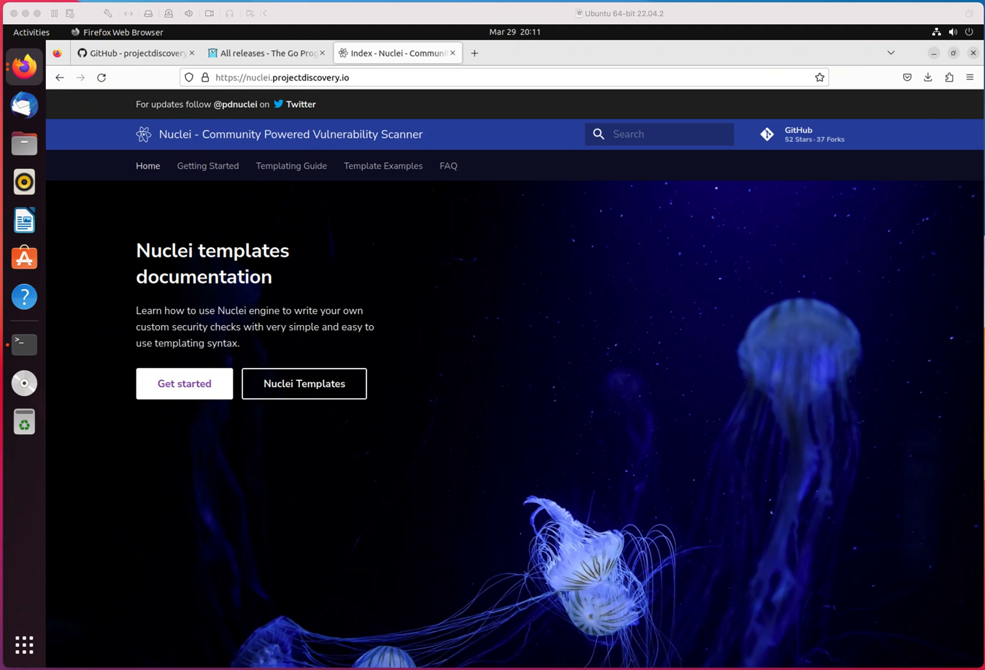
mouse_move(333, 419)
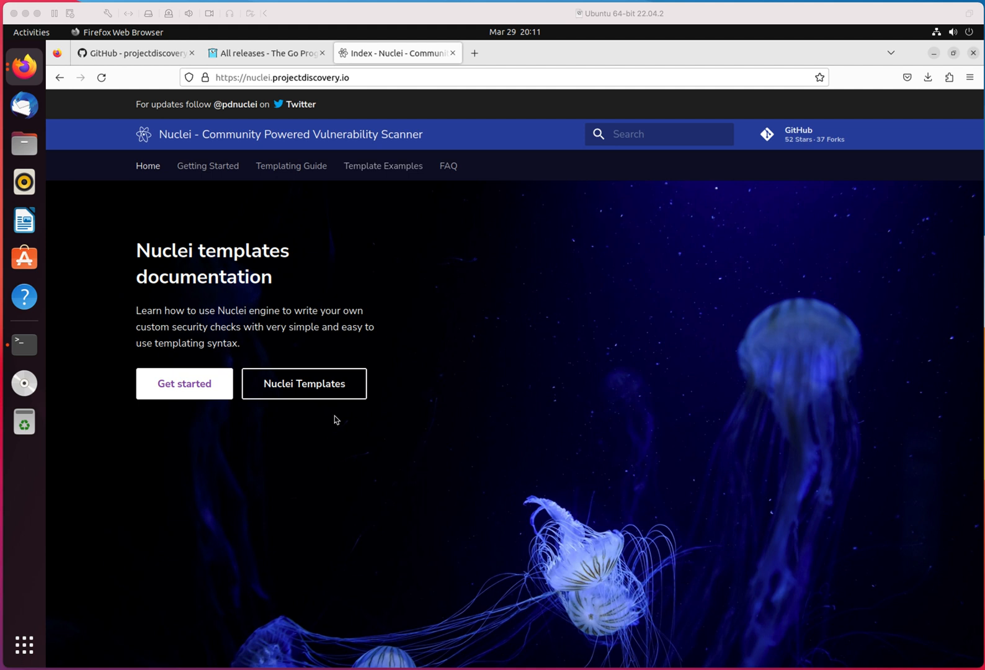
mouse_move(244, 148)
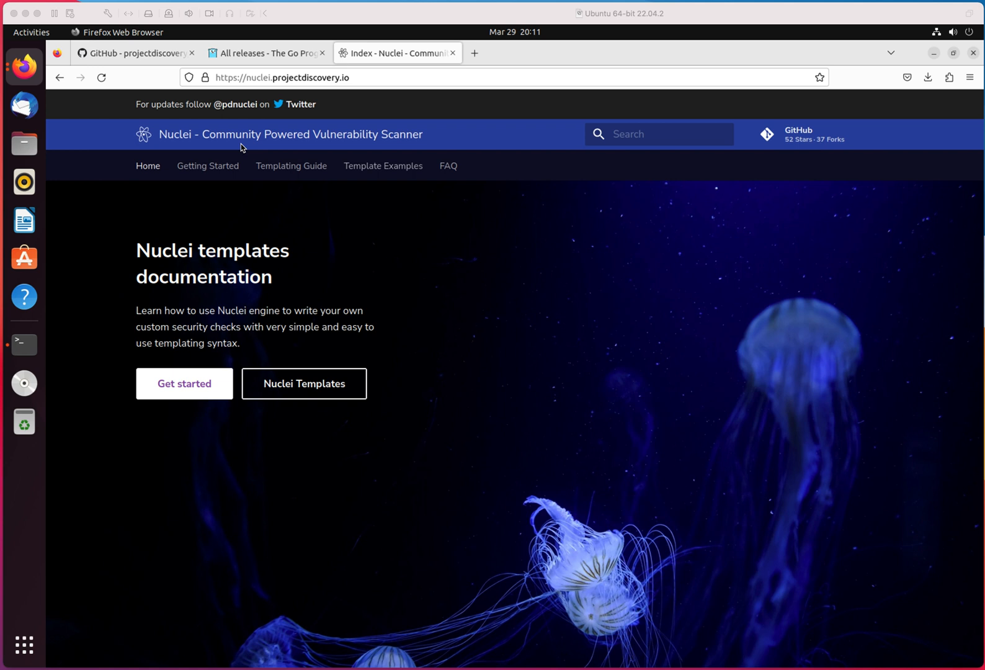
mouse_move(268, 67)
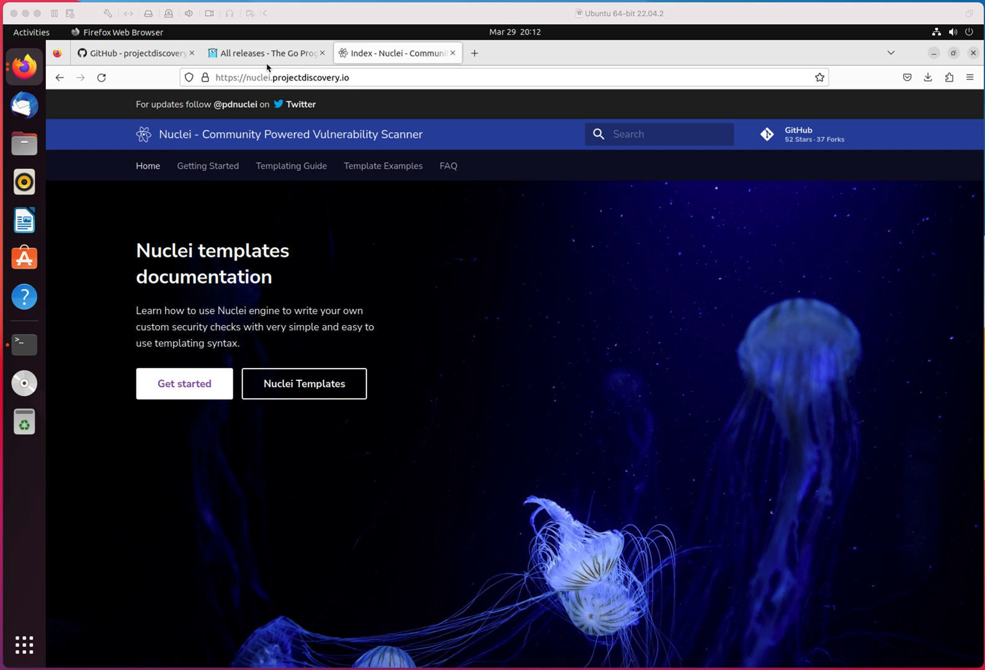
mouse_move(266, 64)
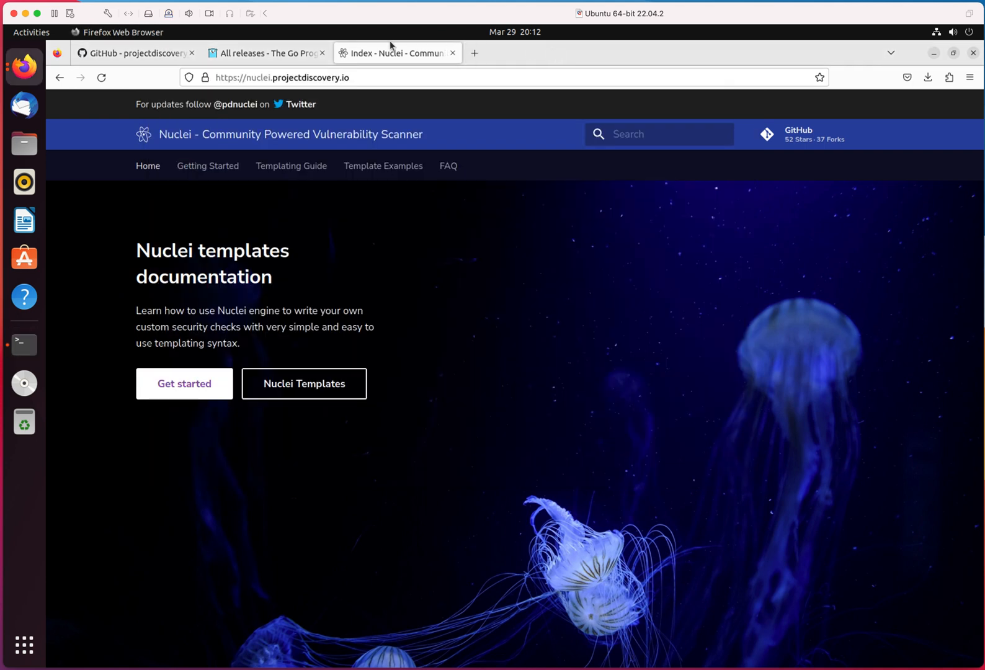
Check the Go releases page, then view the projectdiscovery/nuclei README down to How it works
left_click(265, 53)
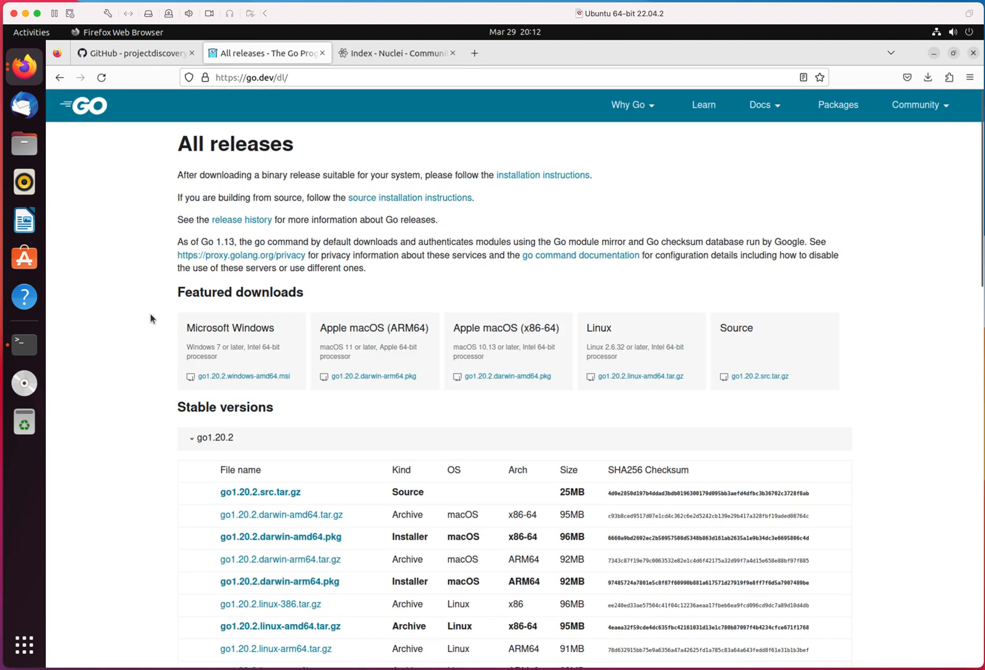
scroll("down", 3)
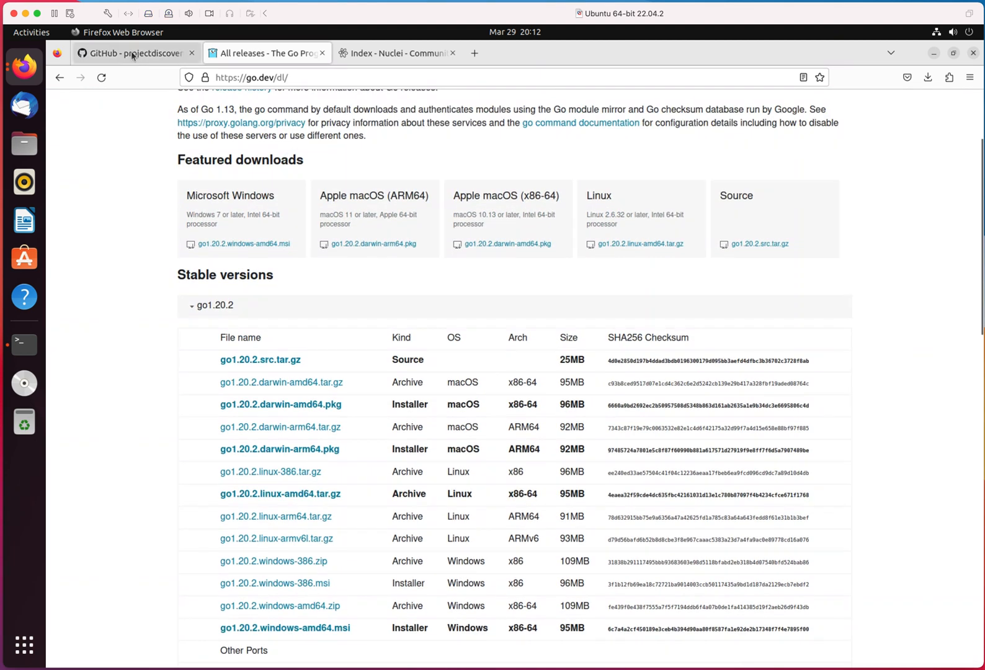
left_click(131, 53)
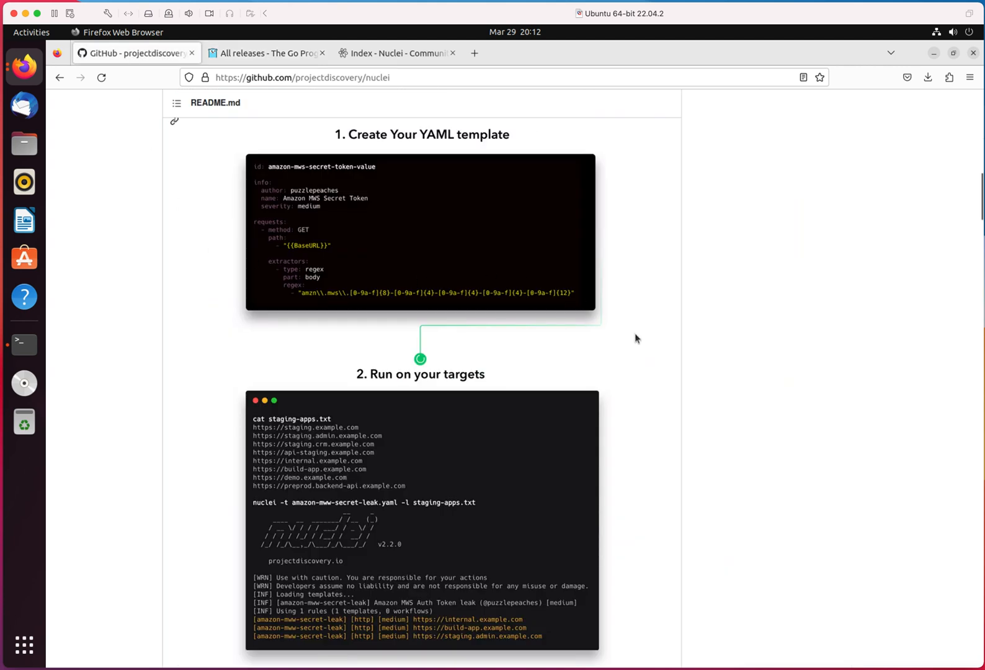
mouse_move(631, 335)
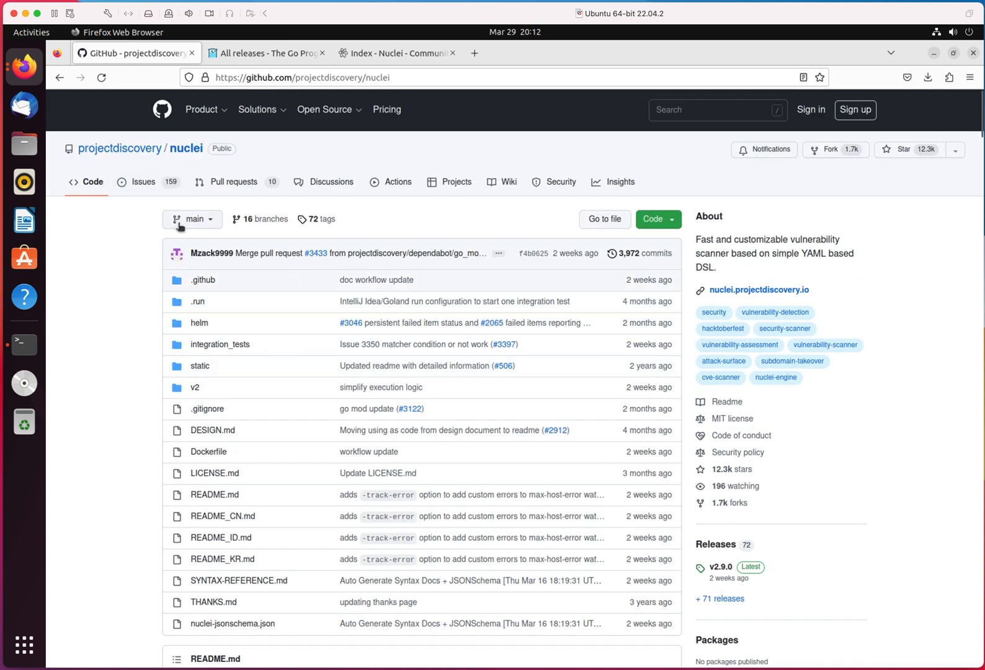
mouse_move(116, 237)
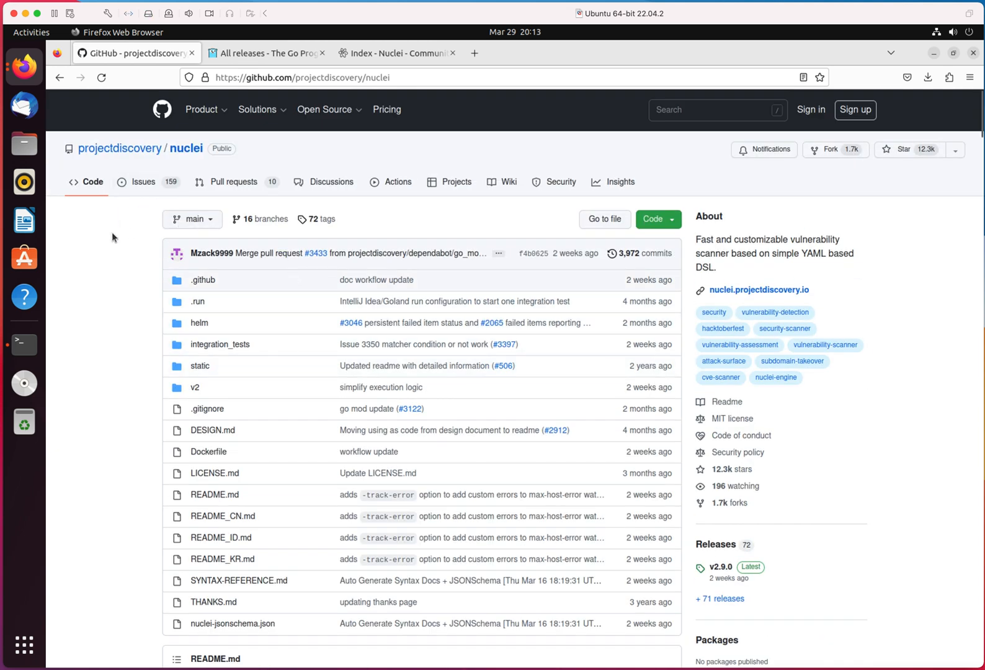
scroll("down", 3)
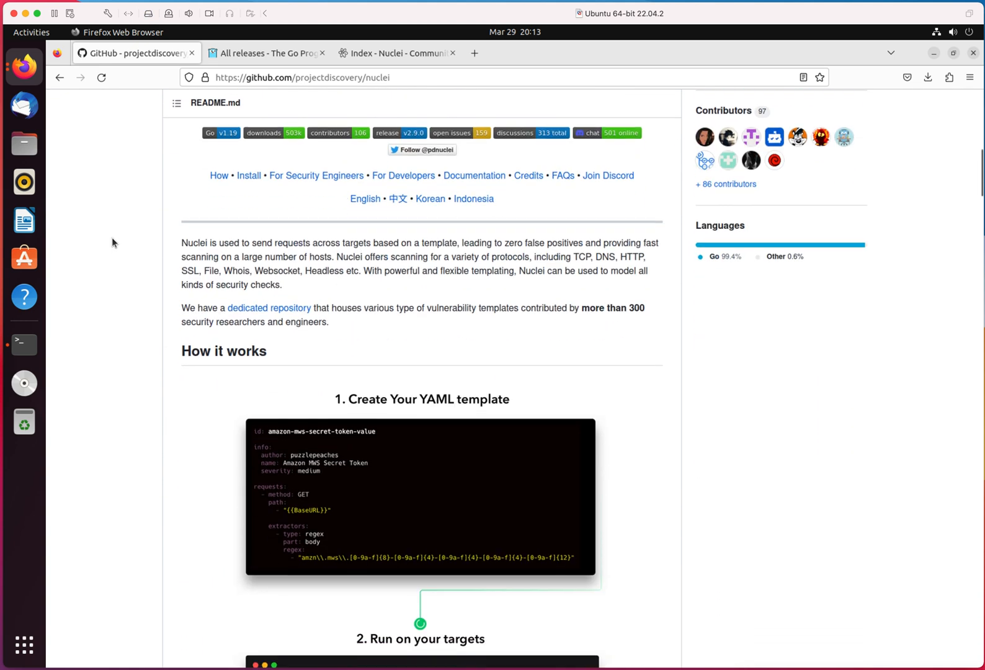
mouse_move(263, 111)
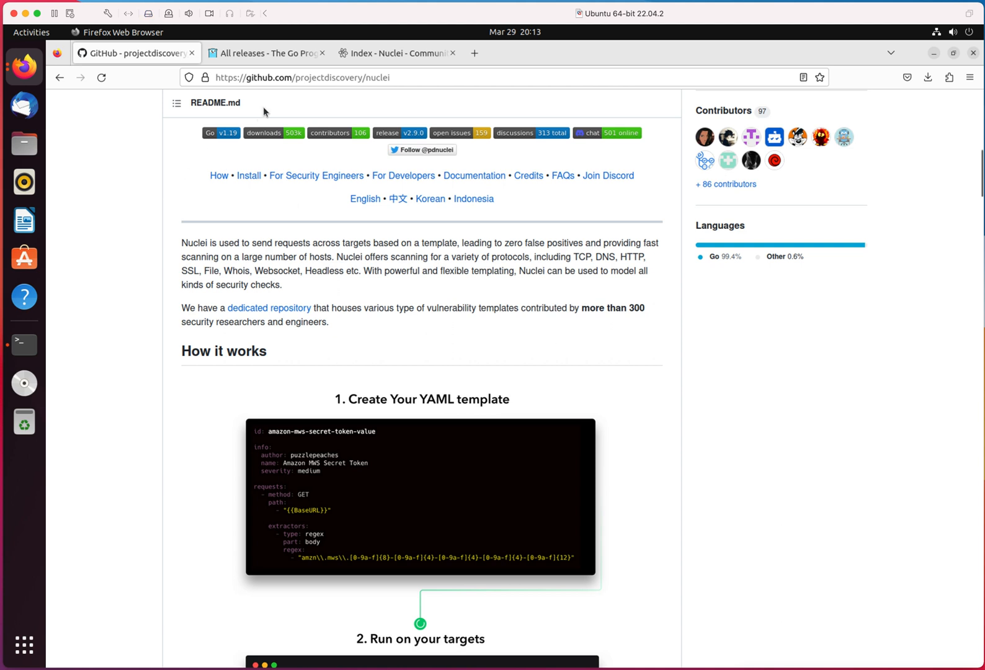
mouse_move(24, 345)
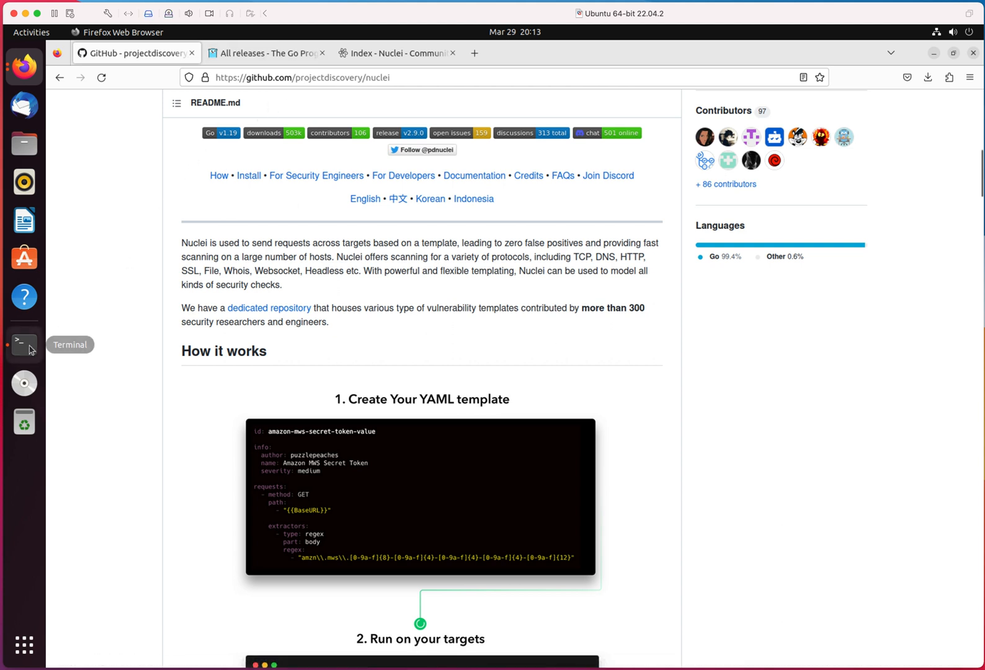
Read the Getting Started guide's Nuclei Installation note requiring latest Go, then return to Go releases
left_click(24, 343)
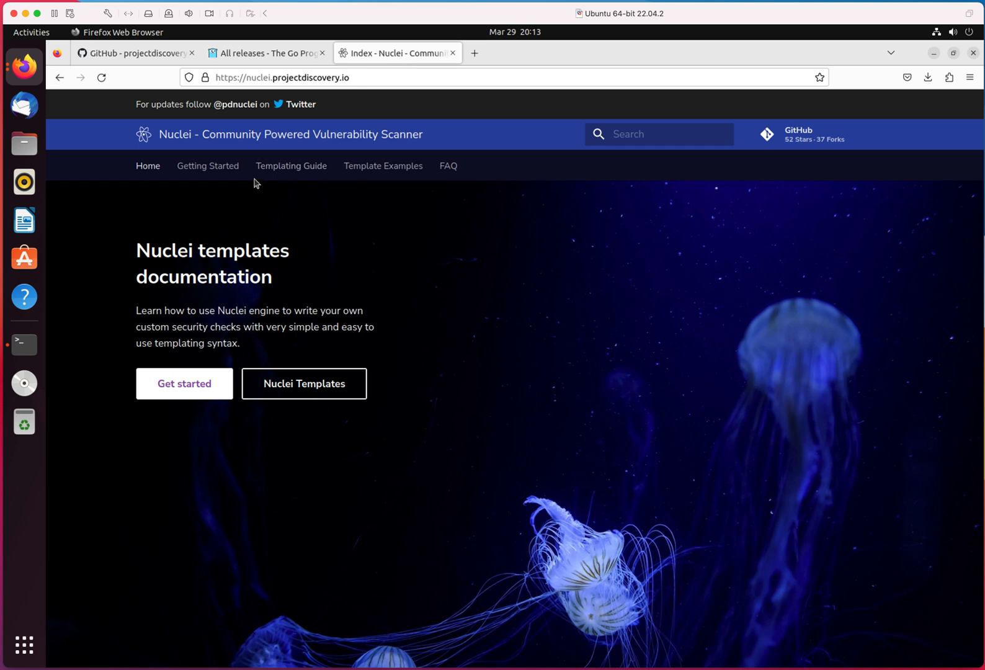
mouse_move(209, 167)
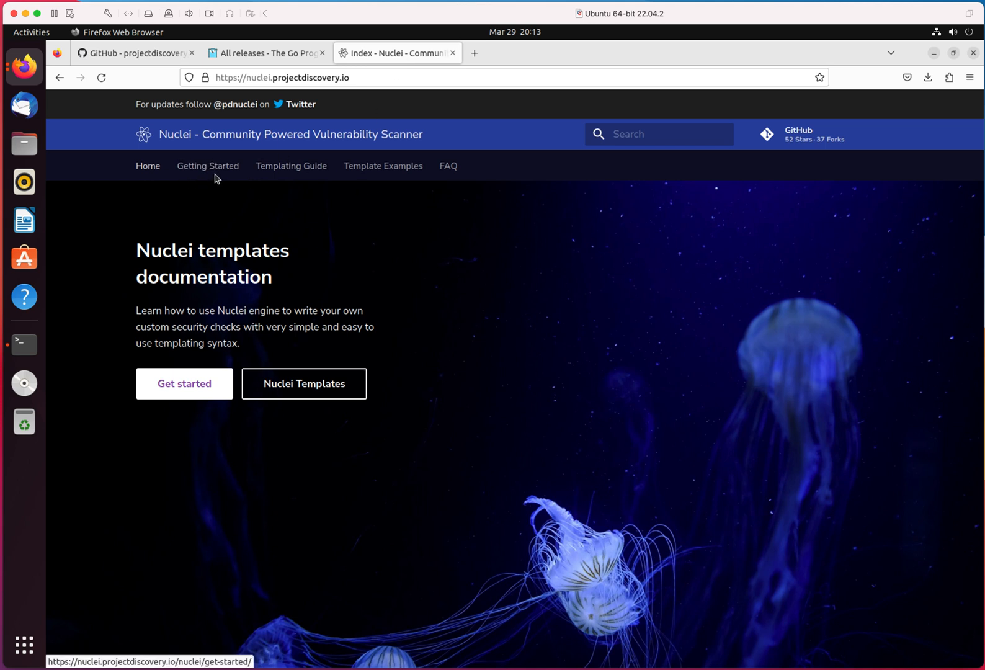
left_click(130, 53)
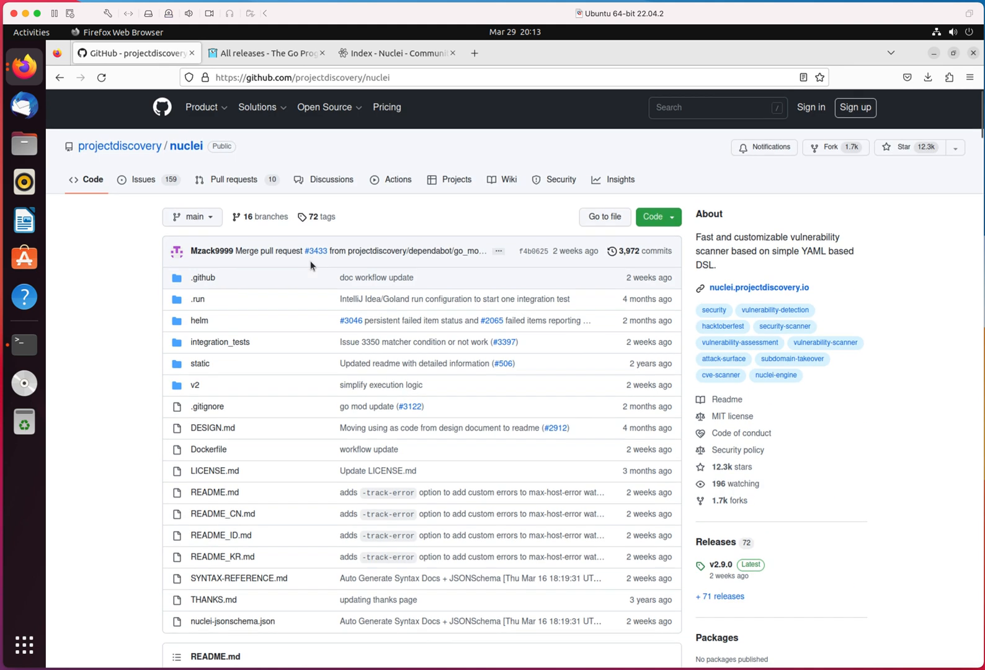
left_click(396, 53)
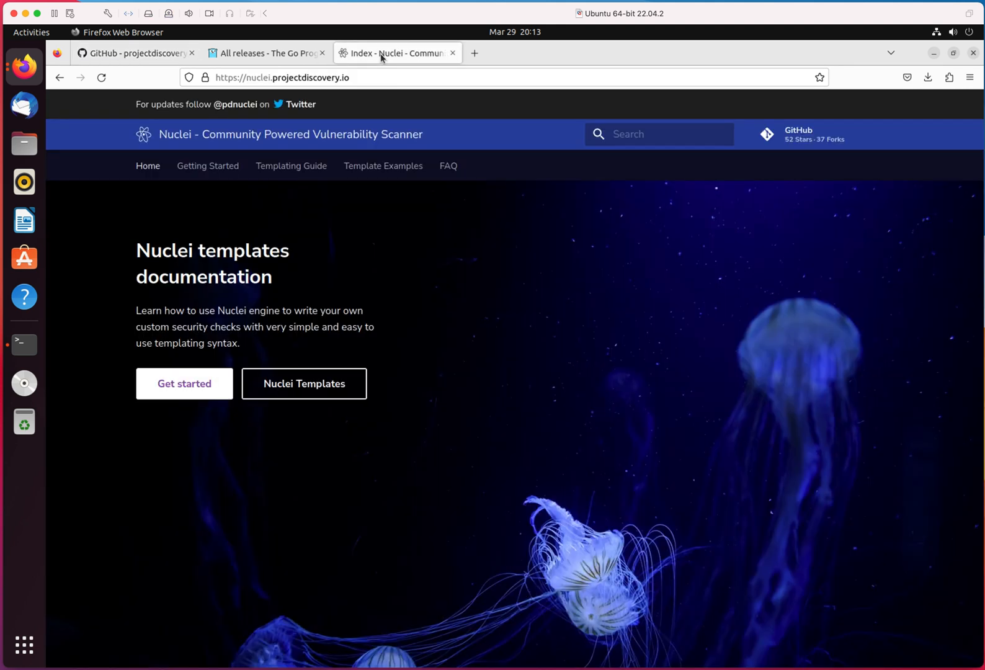
left_click(183, 384)
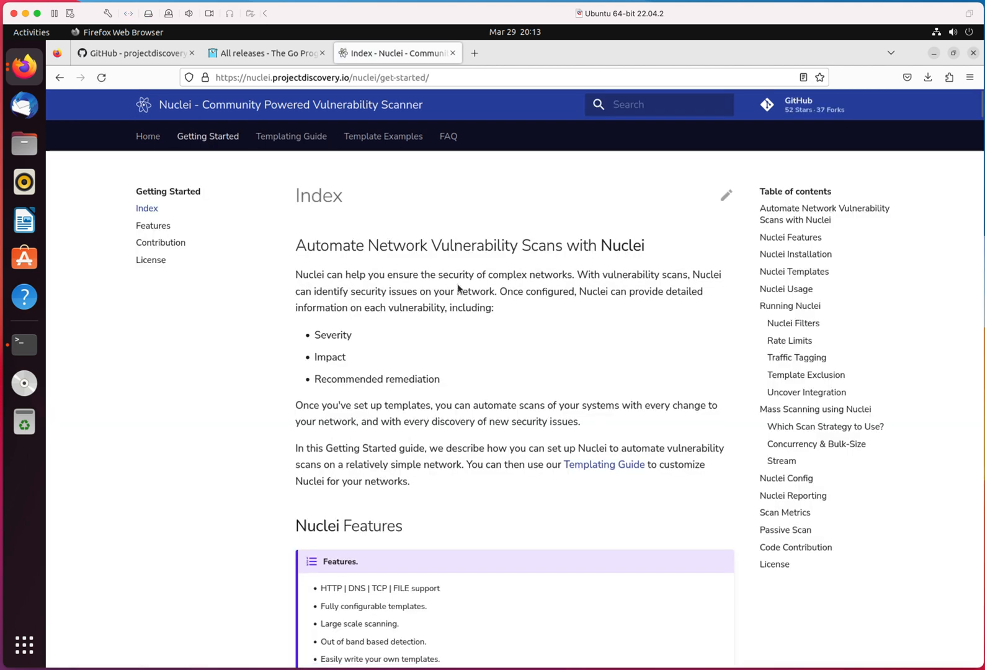
scroll("down", 3)
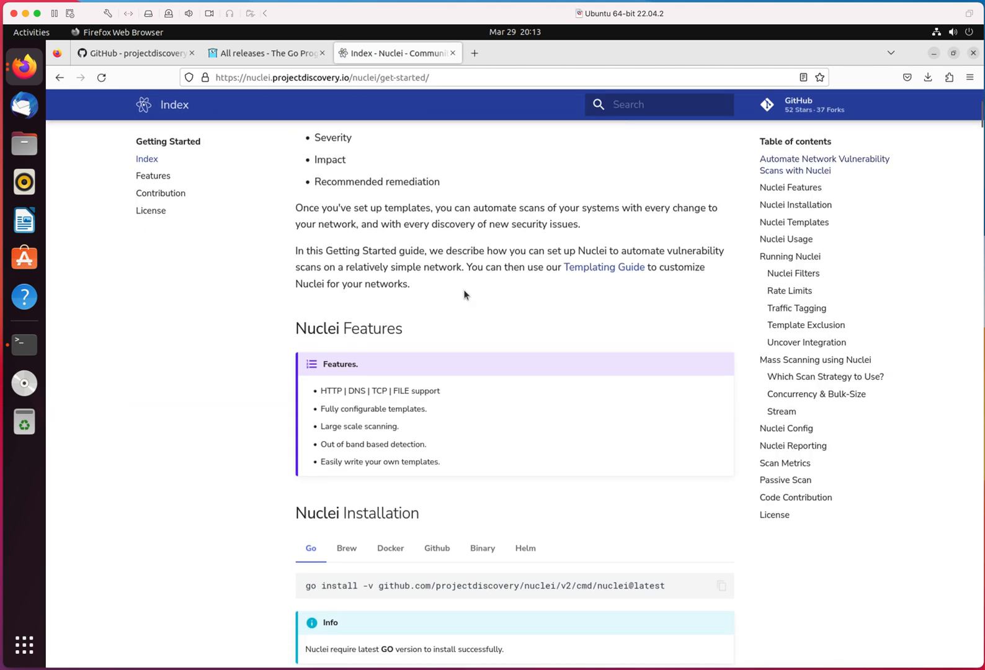
scroll("down", 3)
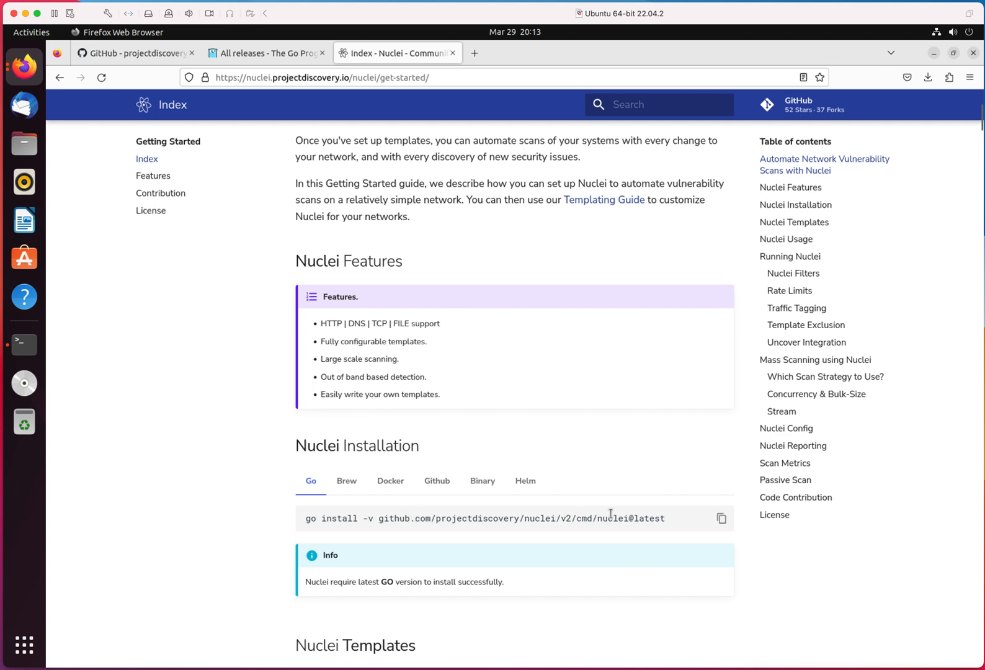
mouse_move(569, 567)
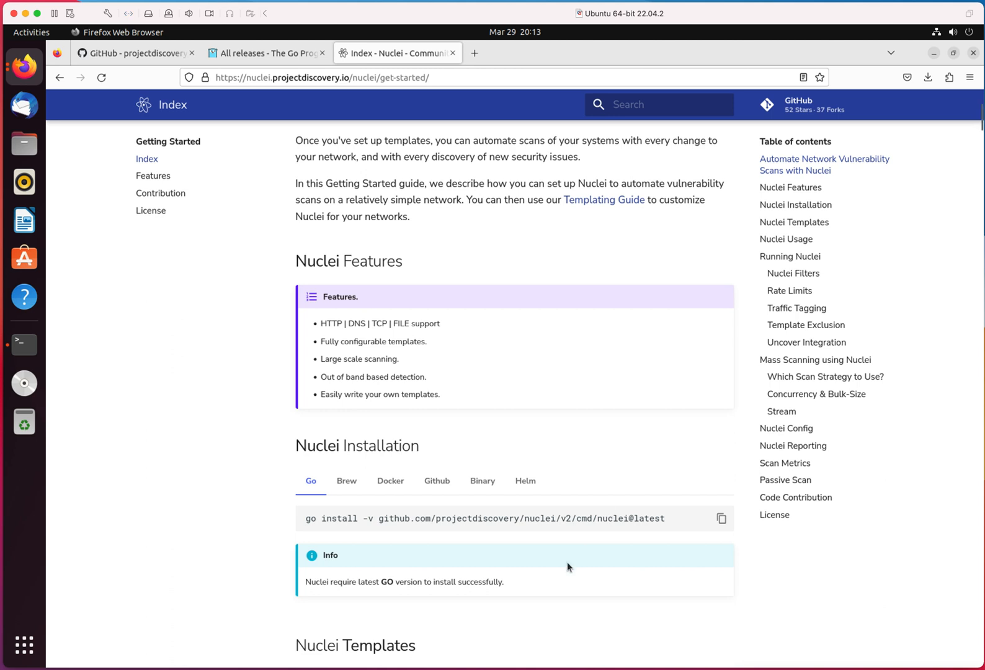
mouse_move(332, 594)
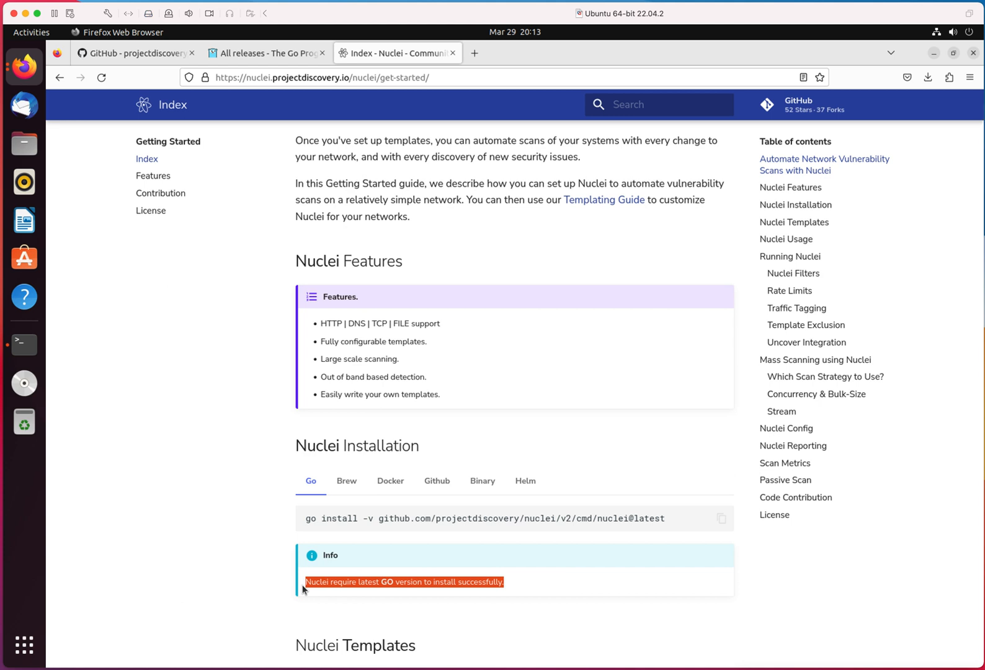
left_click(264, 53)
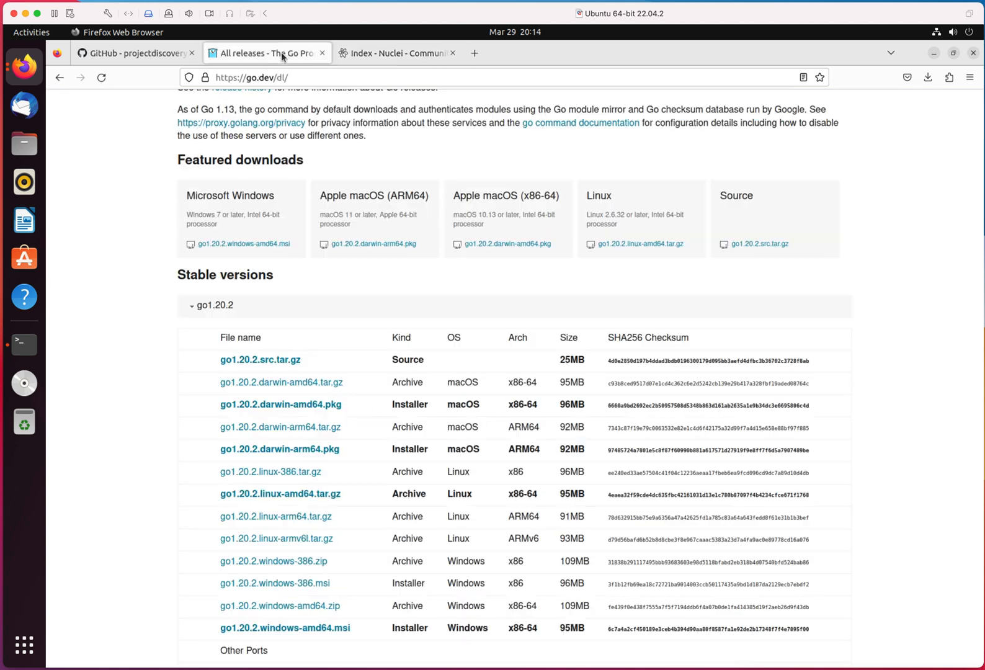
Download go1.19.7.linux-amd64.tar.gz from go.dev and bring up a terminal
scroll("down", 3)
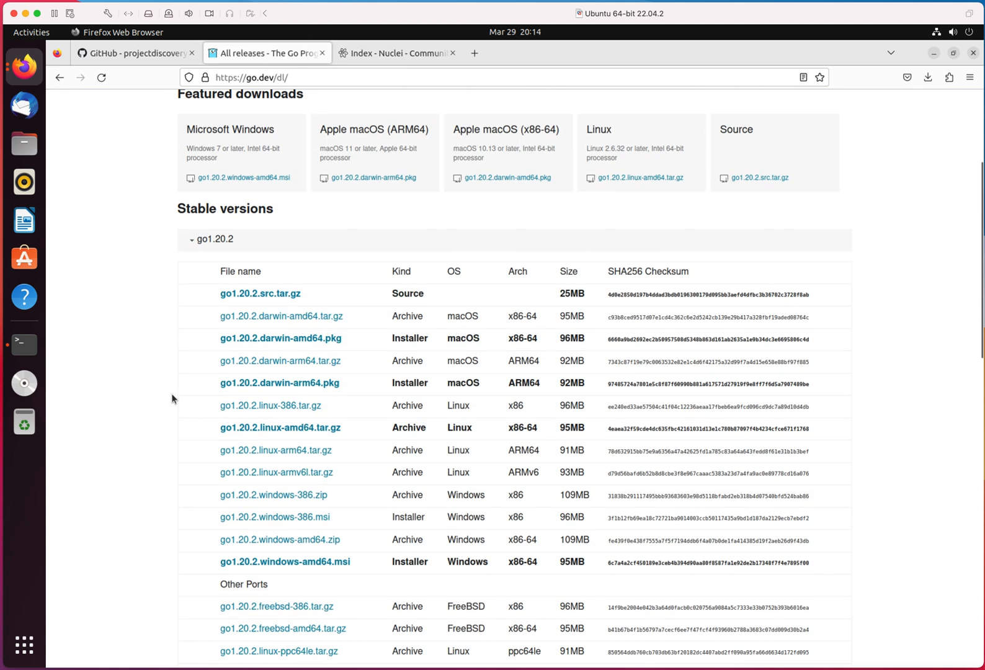
mouse_move(182, 394)
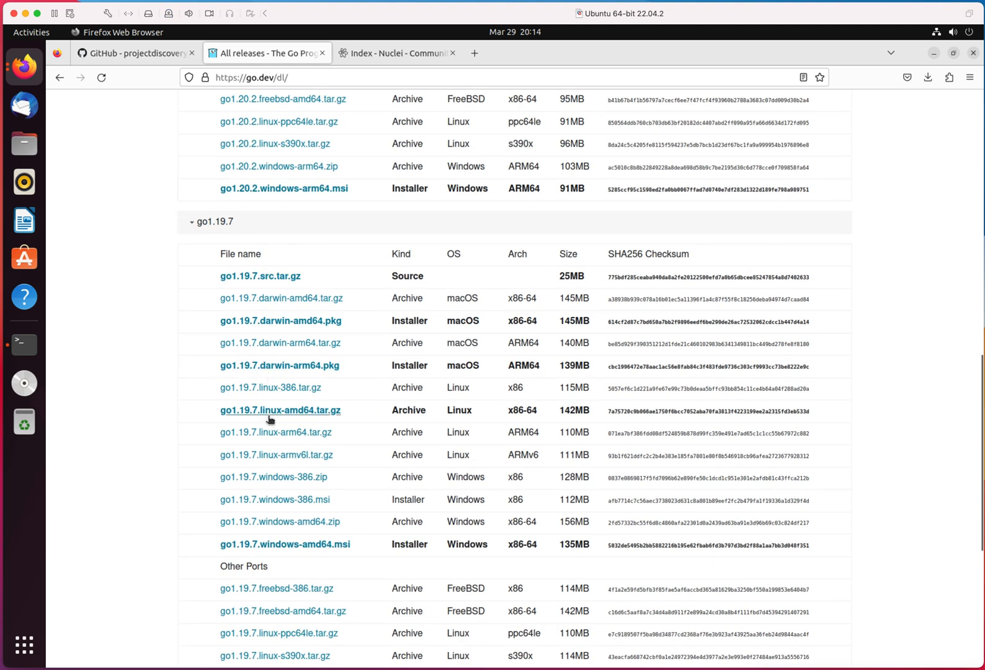
mouse_move(289, 416)
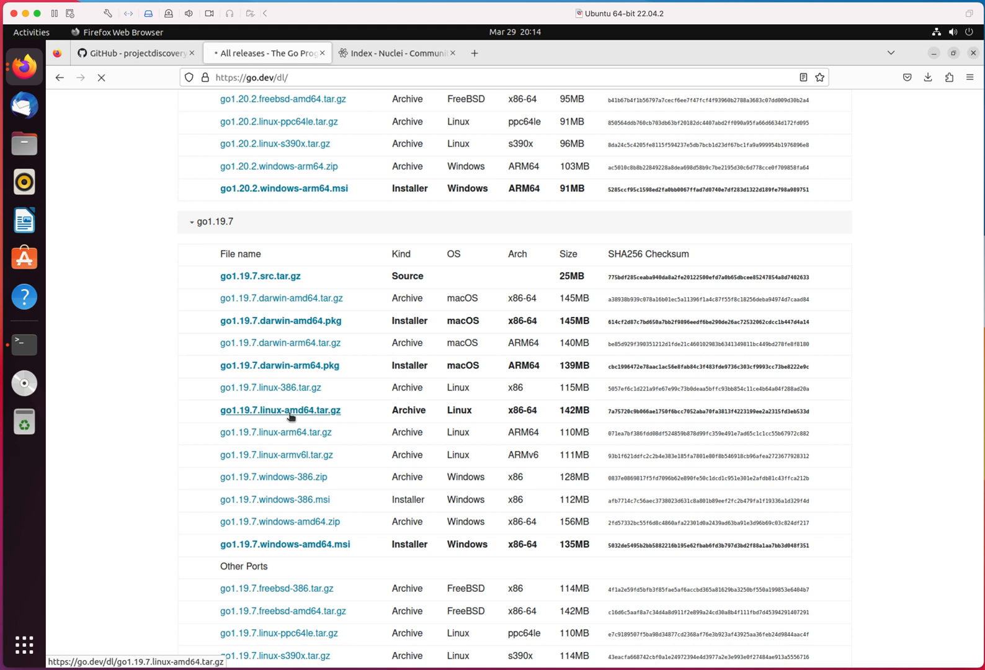
left_click(281, 409)
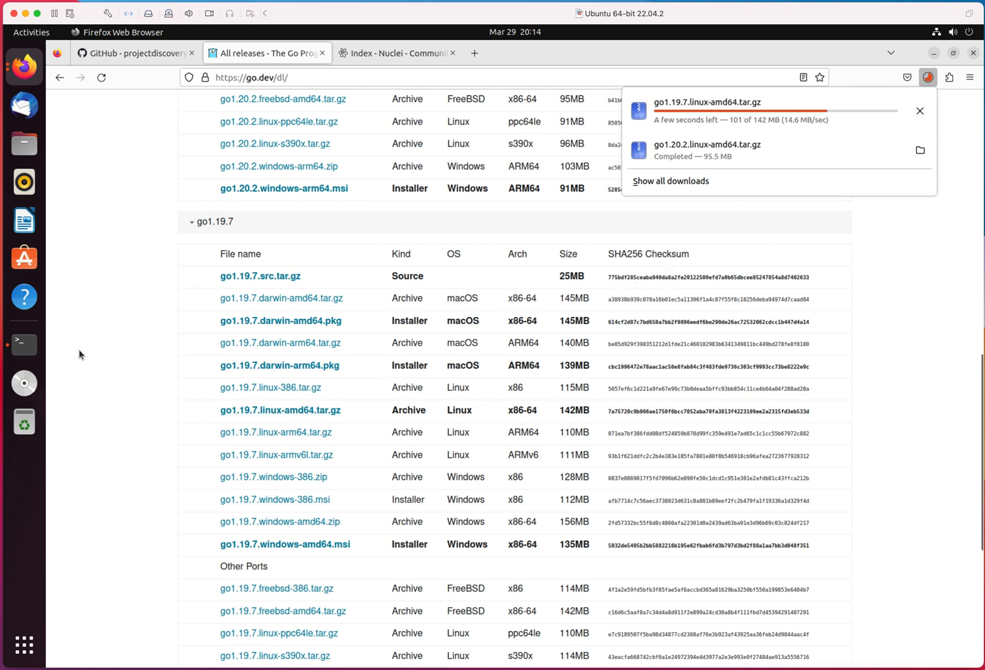
mouse_move(25, 345)
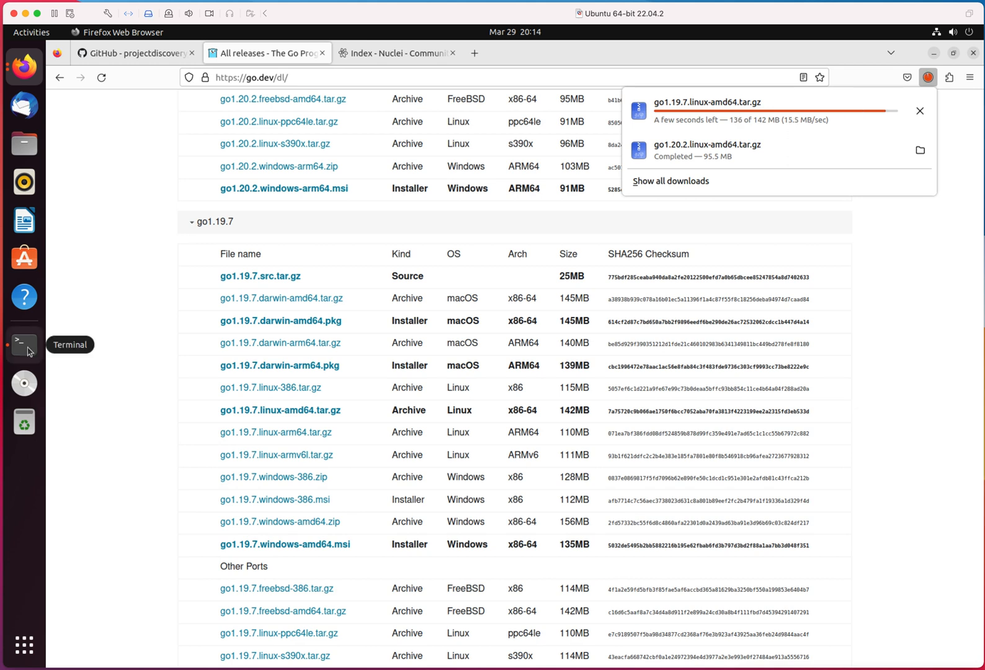
left_click(25, 345)
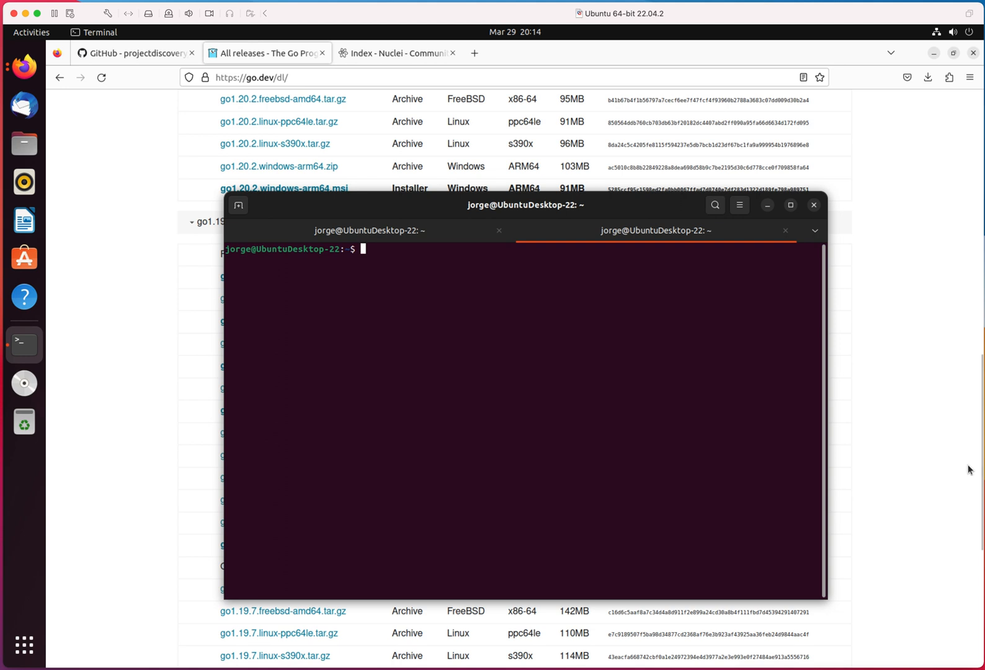
In ~/Downloads, extract go1.19.7.linux-amd64.tar.gz with tar -xvf into a go/ folder
type("pwd")
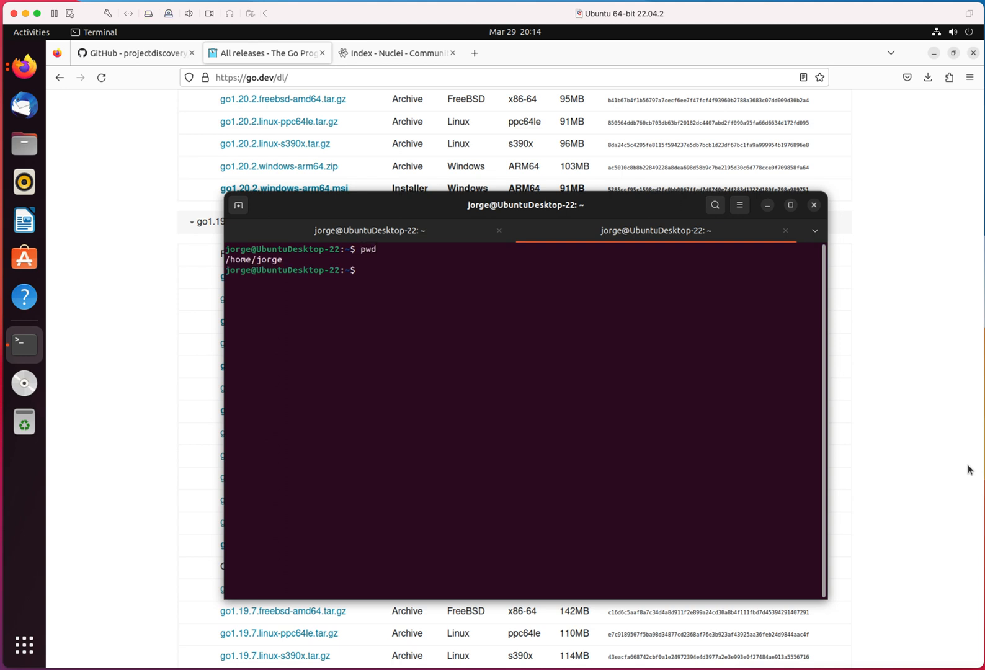
type("cd Downloads/")
type("ls")
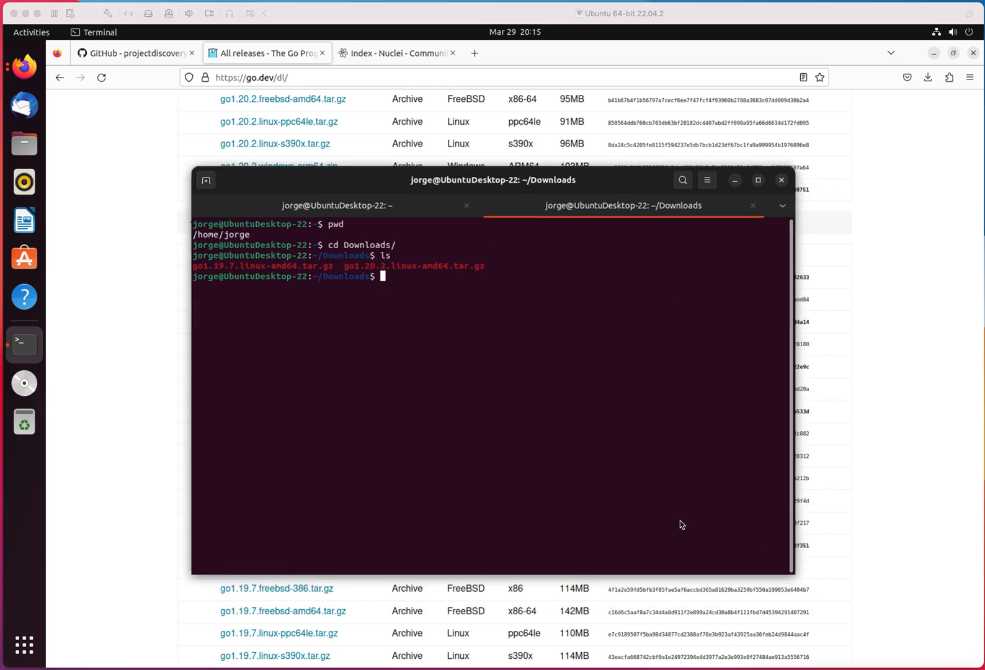
mouse_move(774, 507)
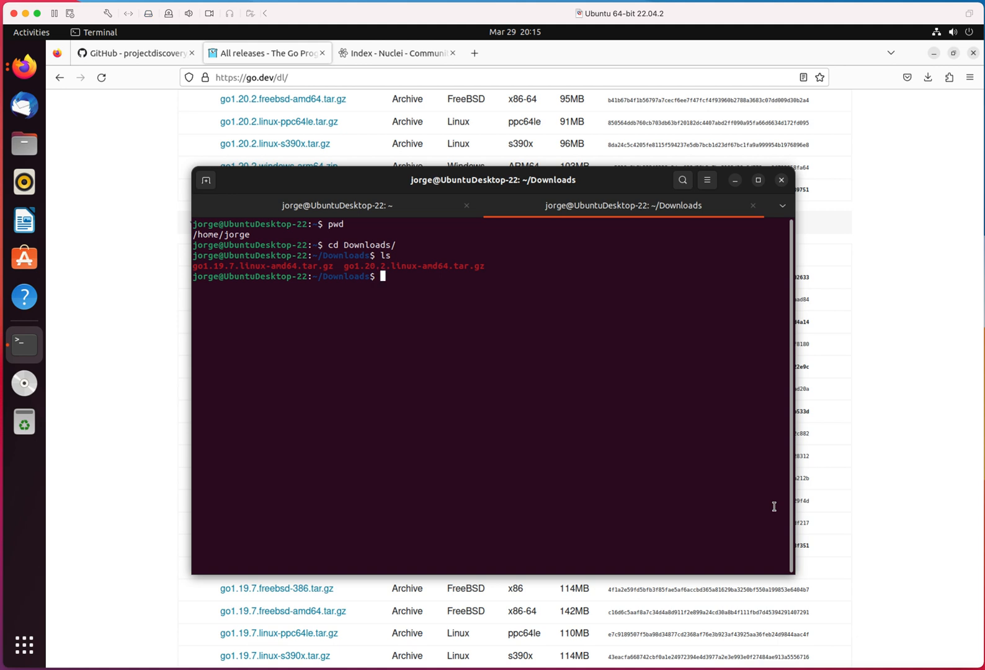
type("tar")
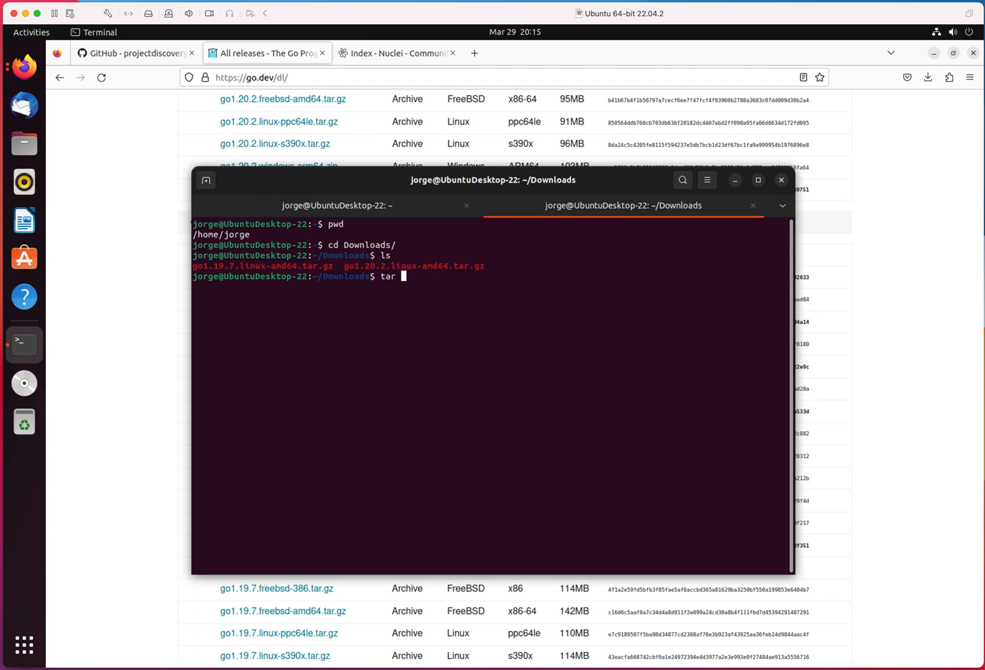
type("-")
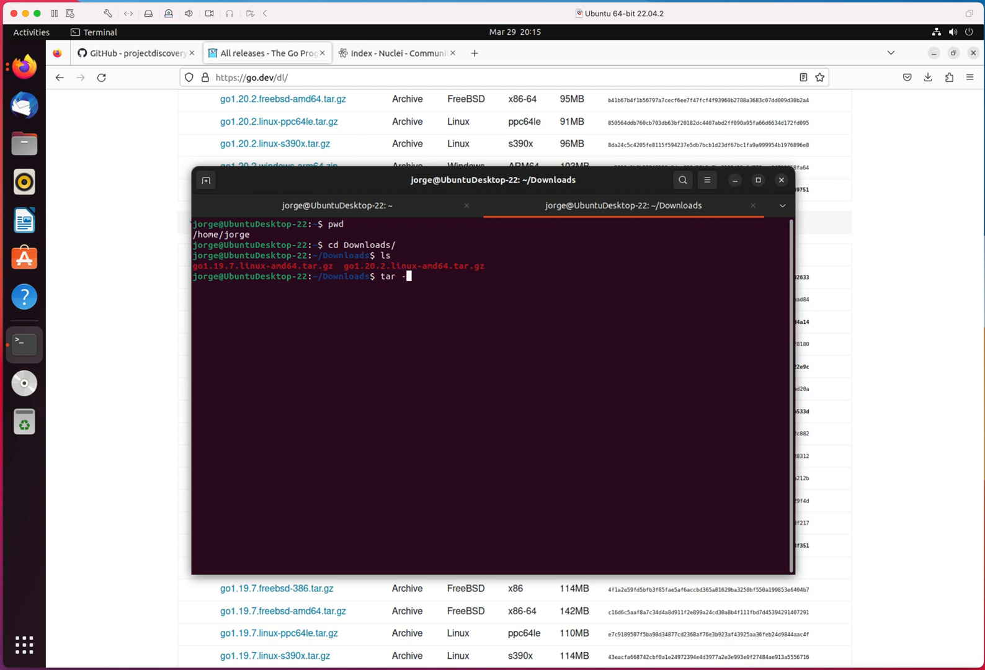
type("xv")
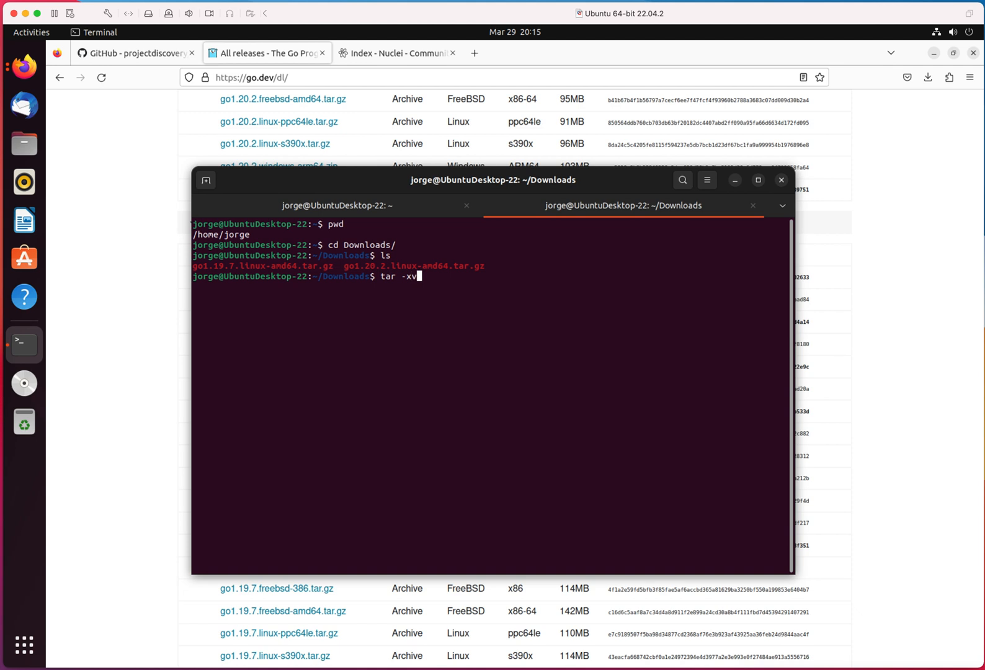
type("f")
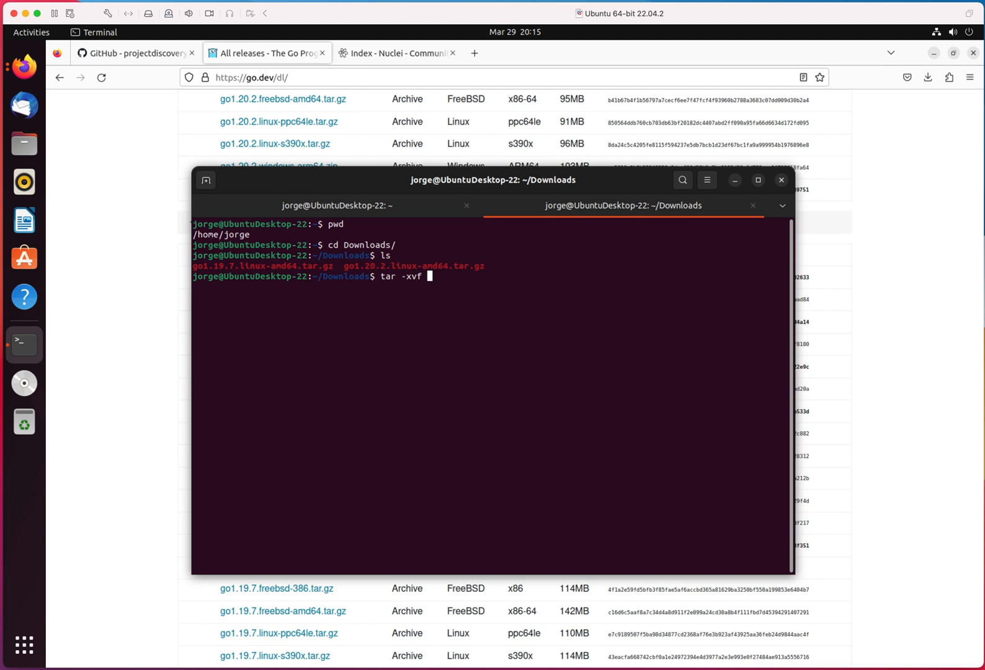
type("go1.")
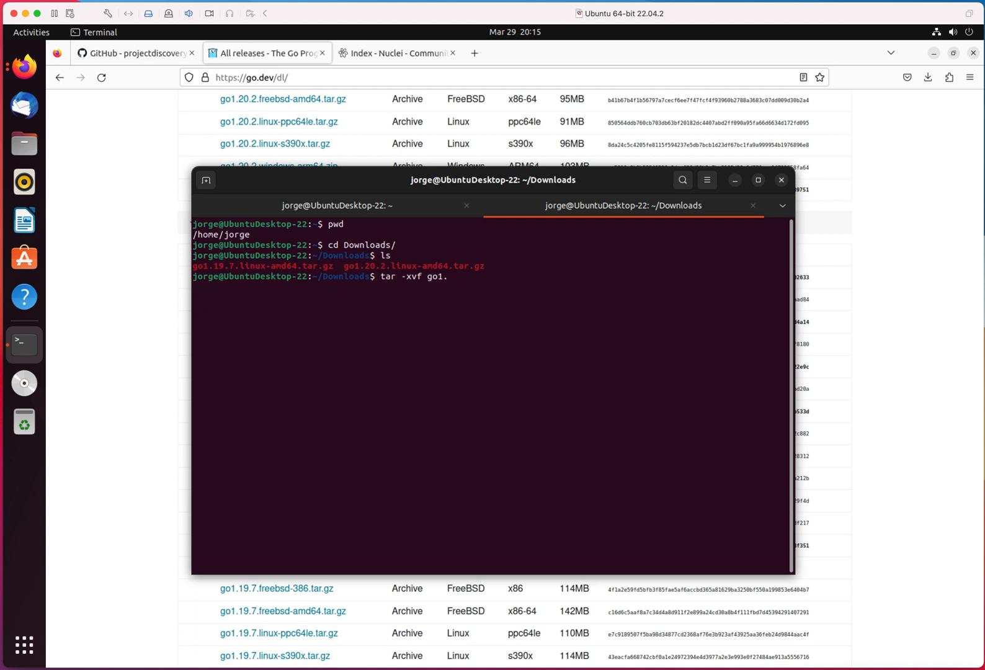
type("1")
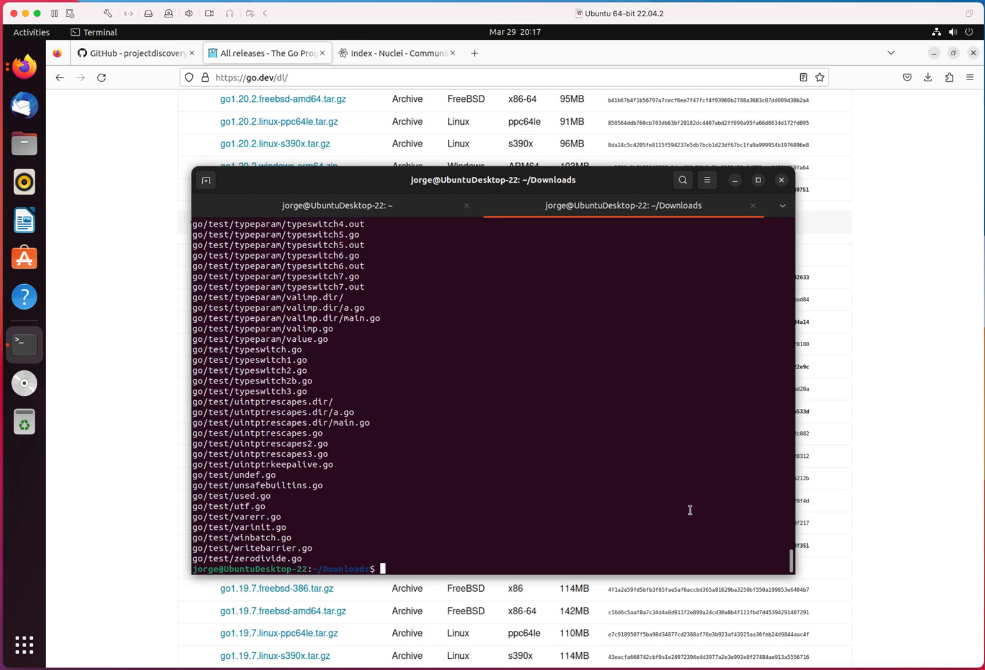
Move the go folder to /usr/local with sudo mv and list Downloads to confirm only the archives remain
type("ls")
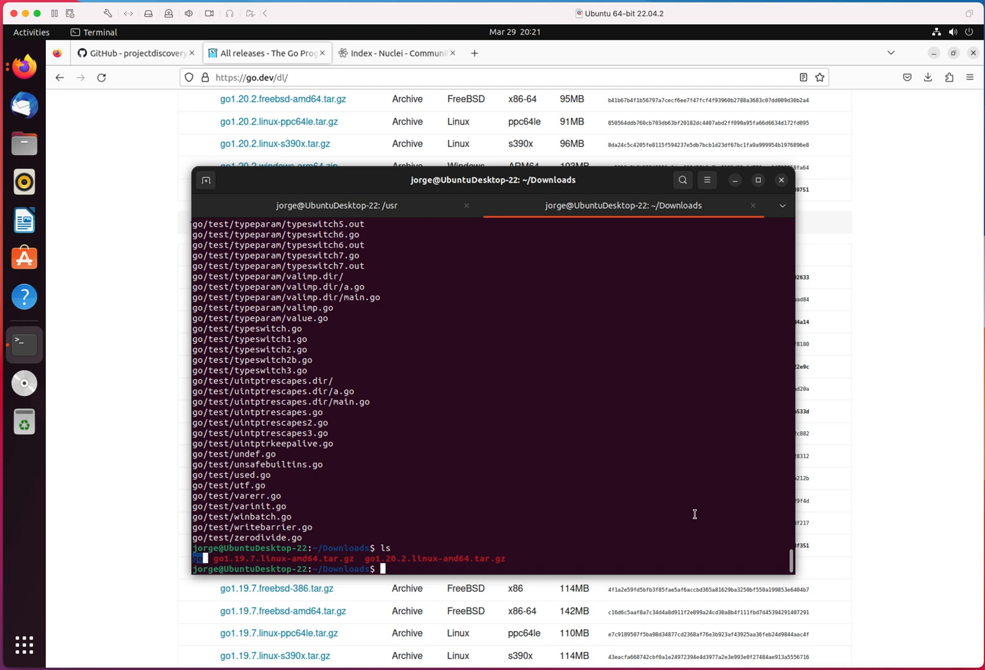
type("sudo mv")
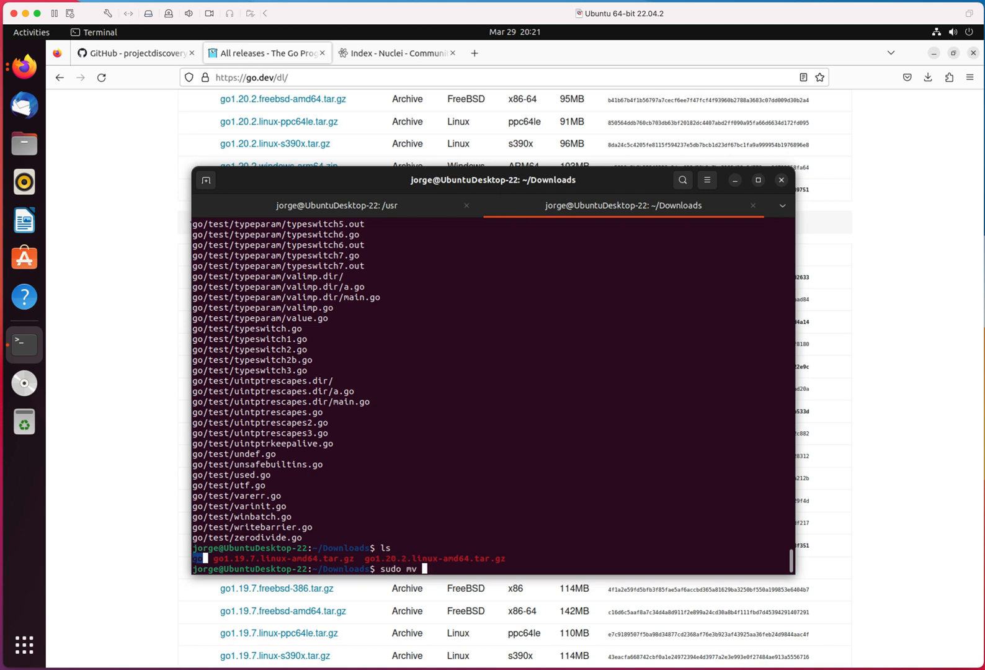
type("go")
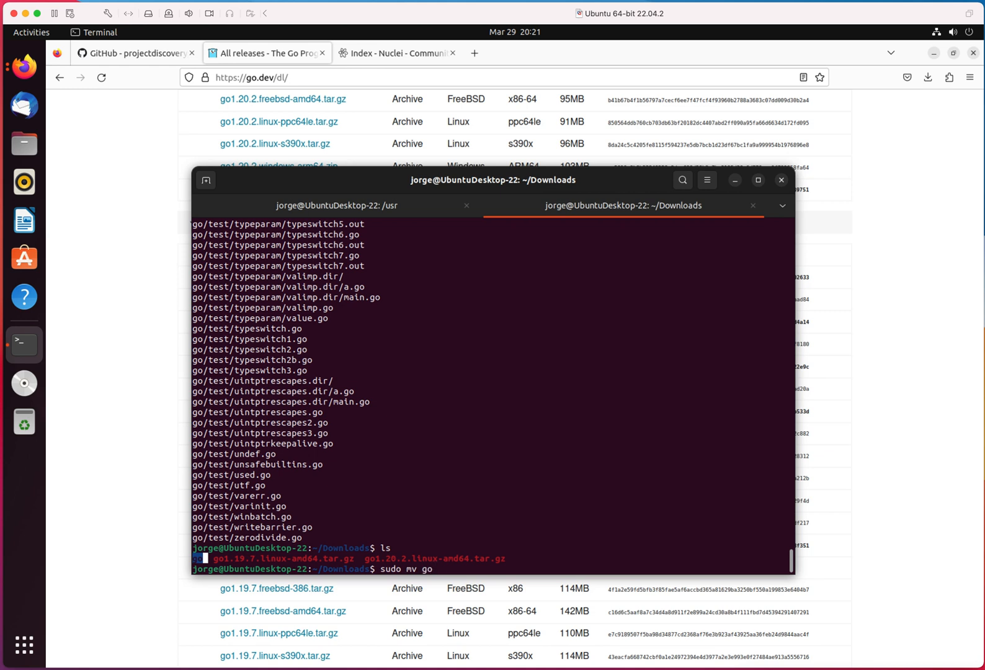
type("/us")
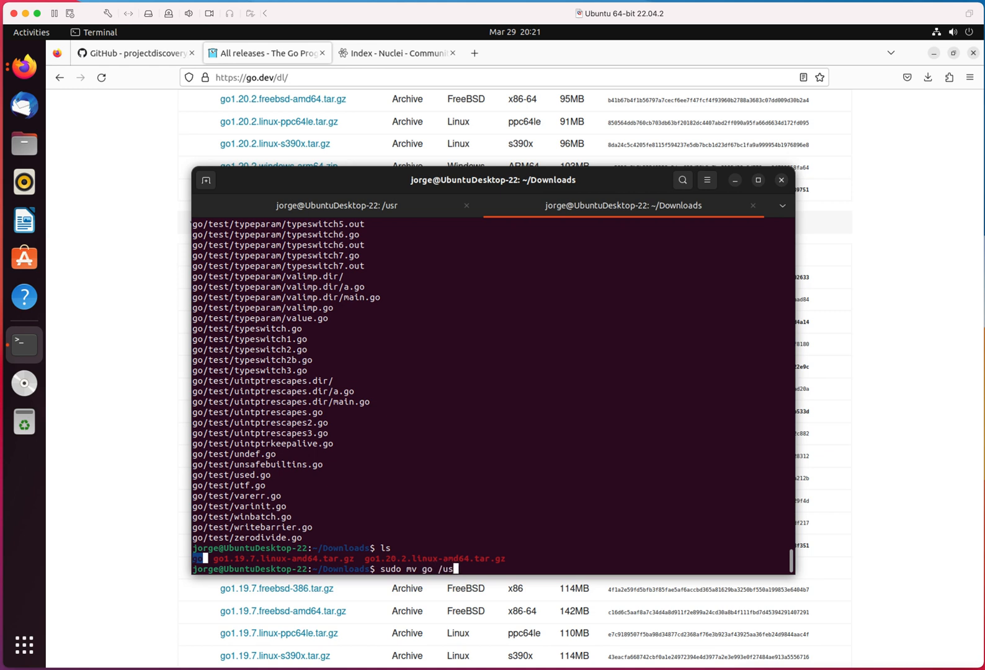
type("r/")
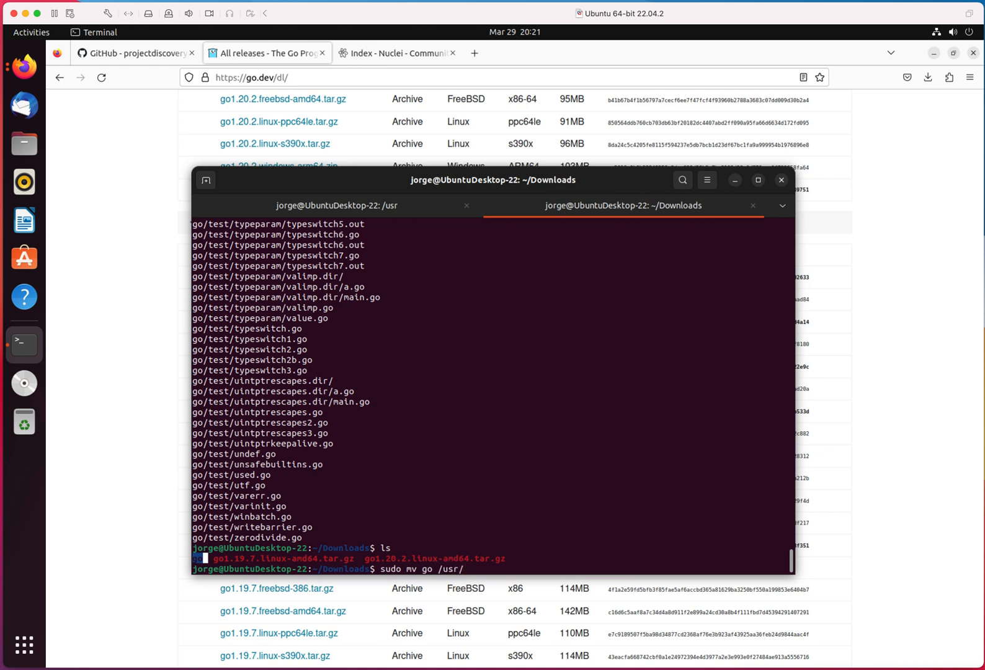
type("/local")
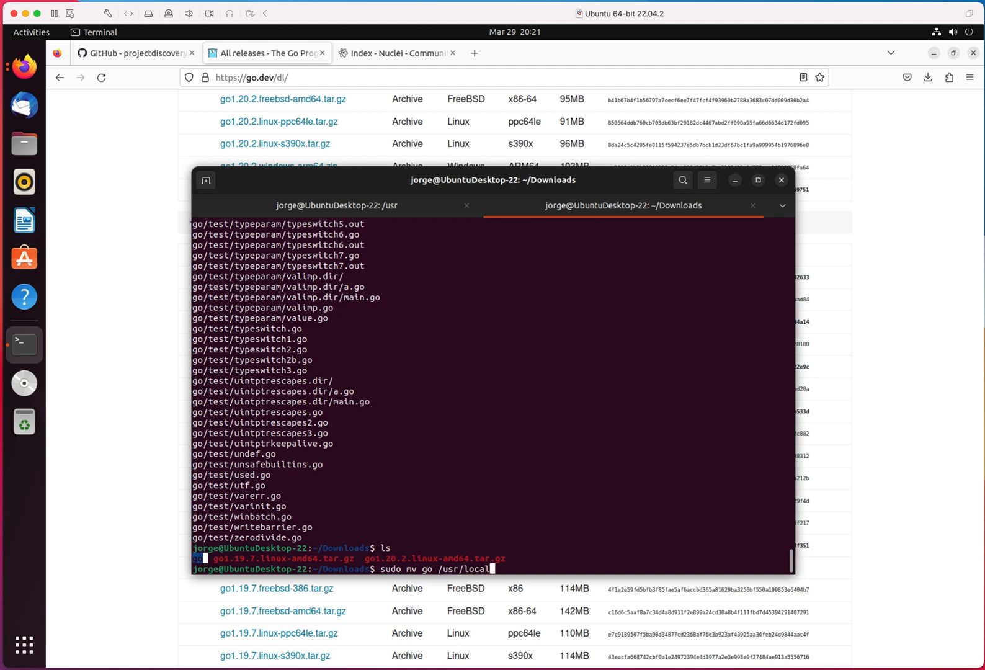
key("Return")
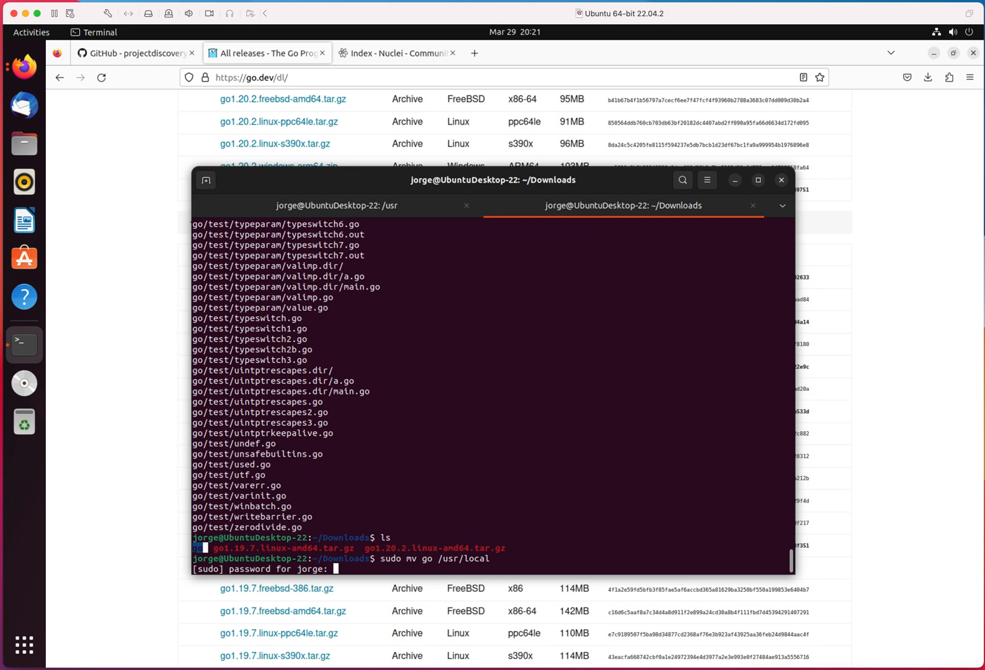
type("ls")
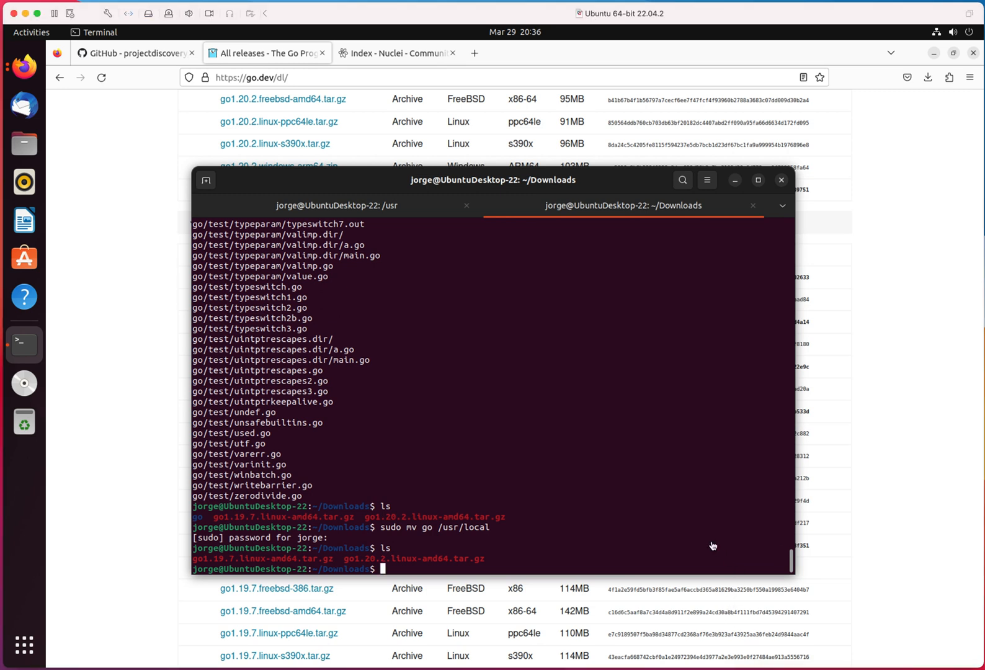
type("sudo")
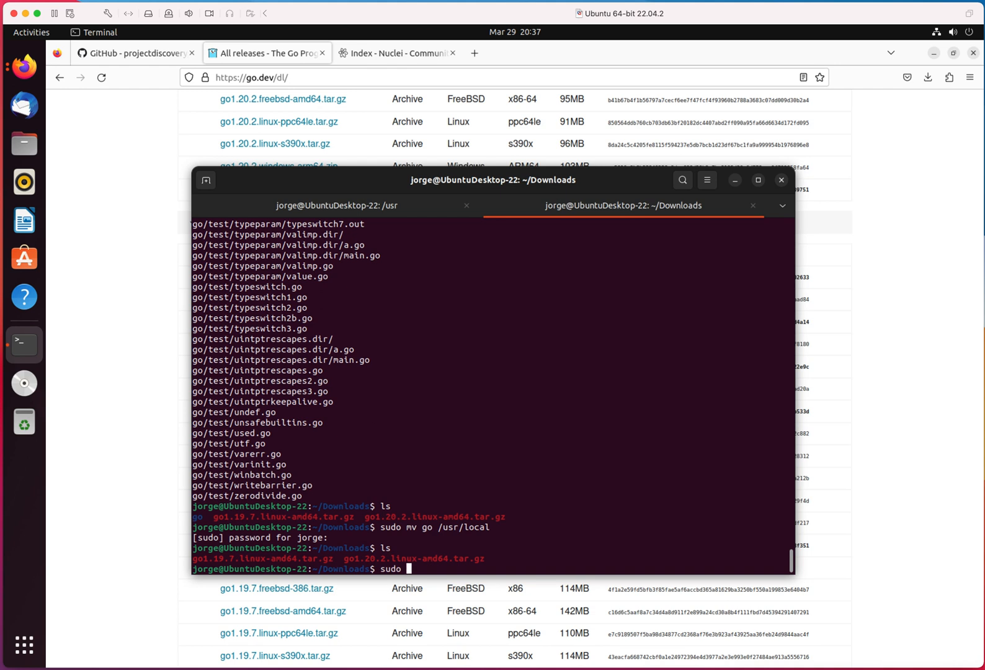
Edit ~/.profile with sudo nano
type("nano")
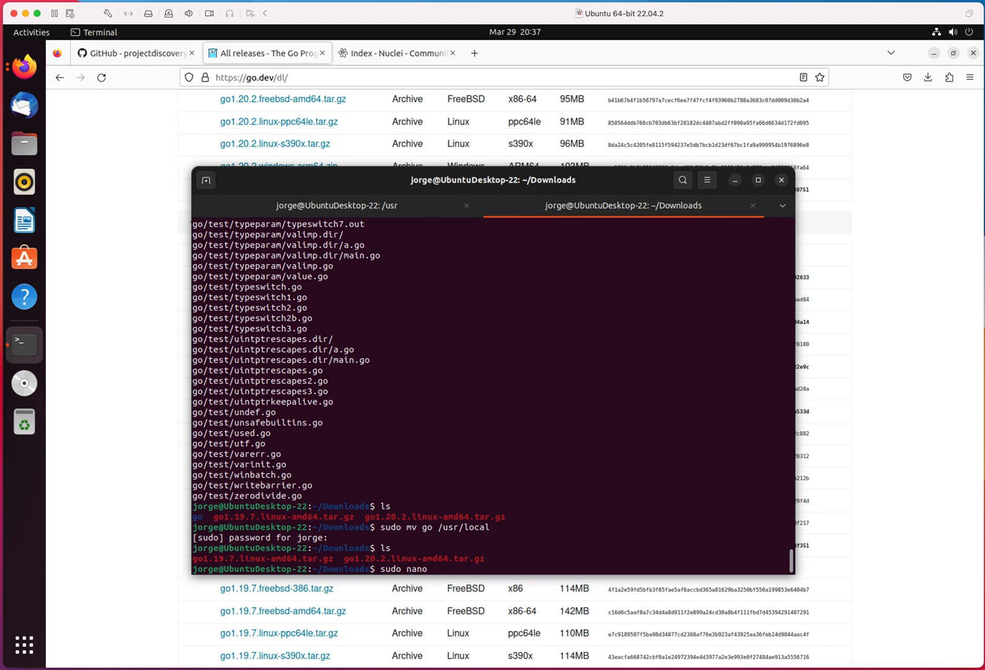
type("~")
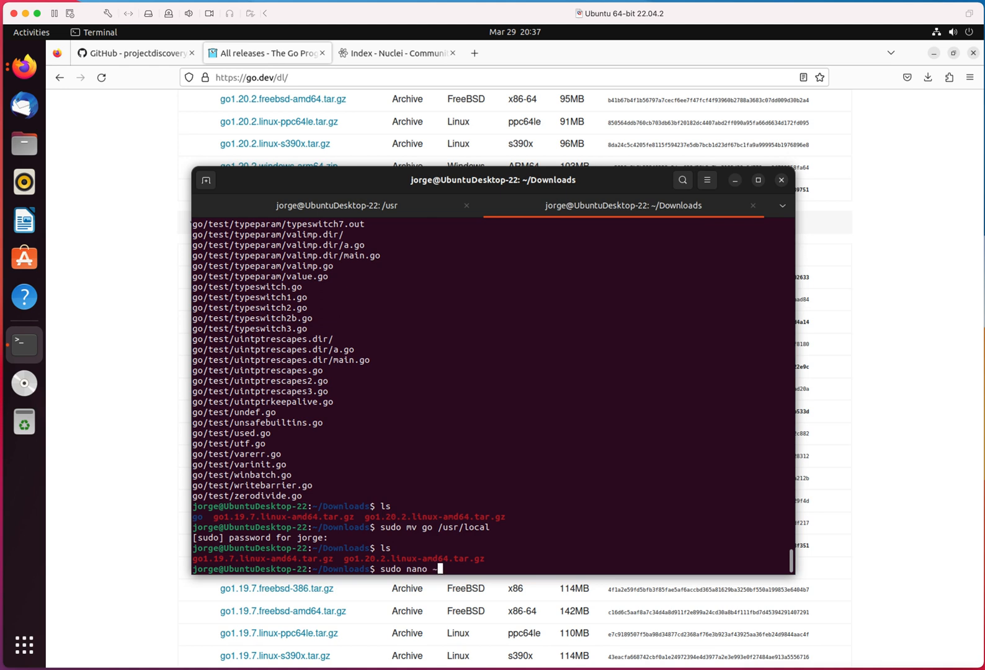
type("/.pr")
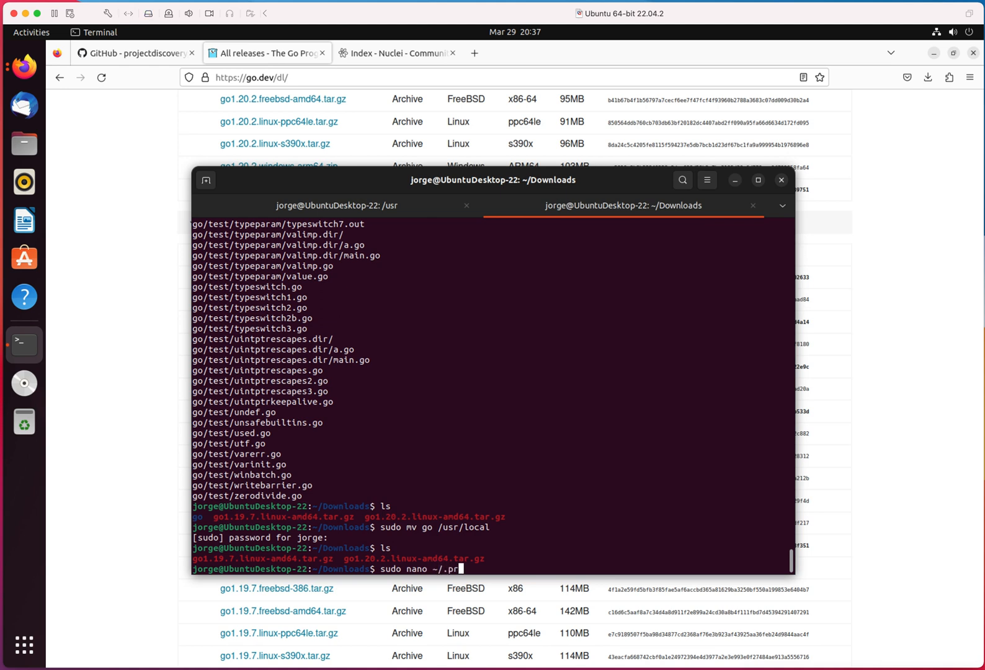
type("ofile")
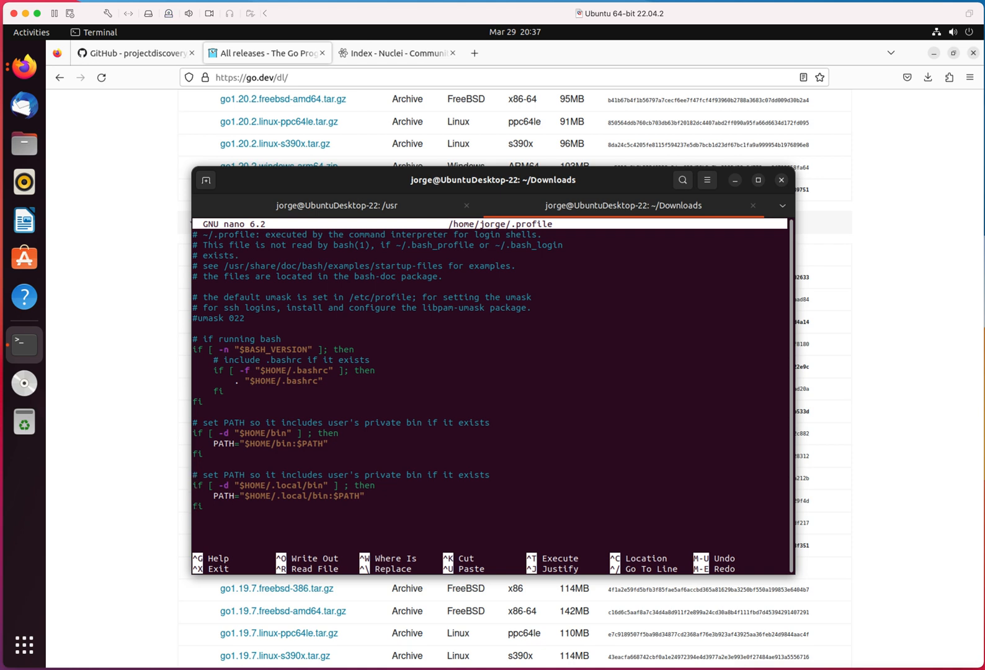
Add export PATH=$PATH:/usr/local/go/bin to ~/.profile, save it and leave nano
type("e")
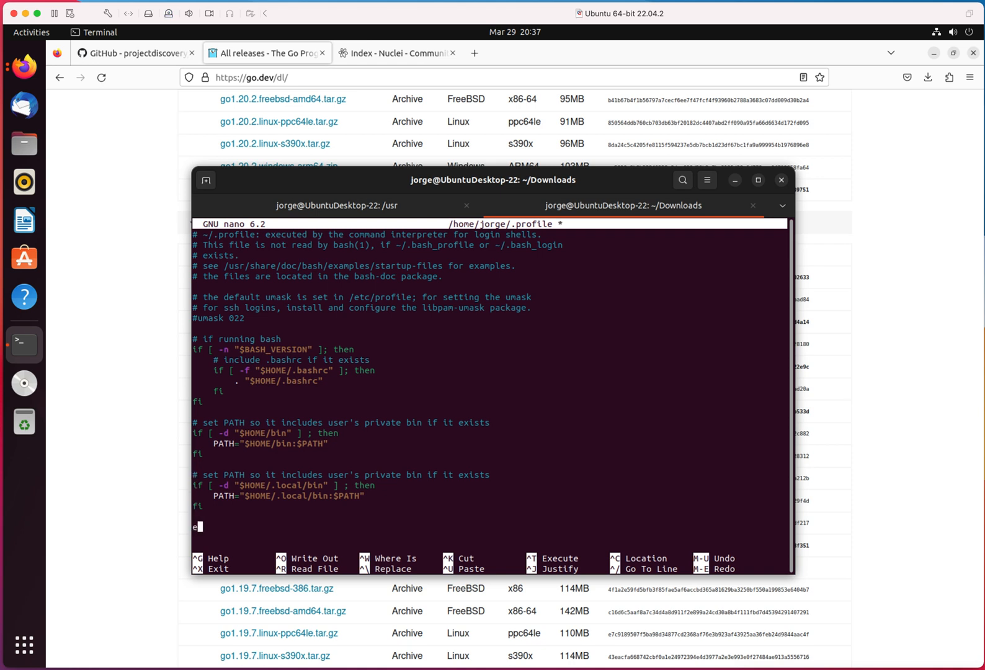
type("xport")
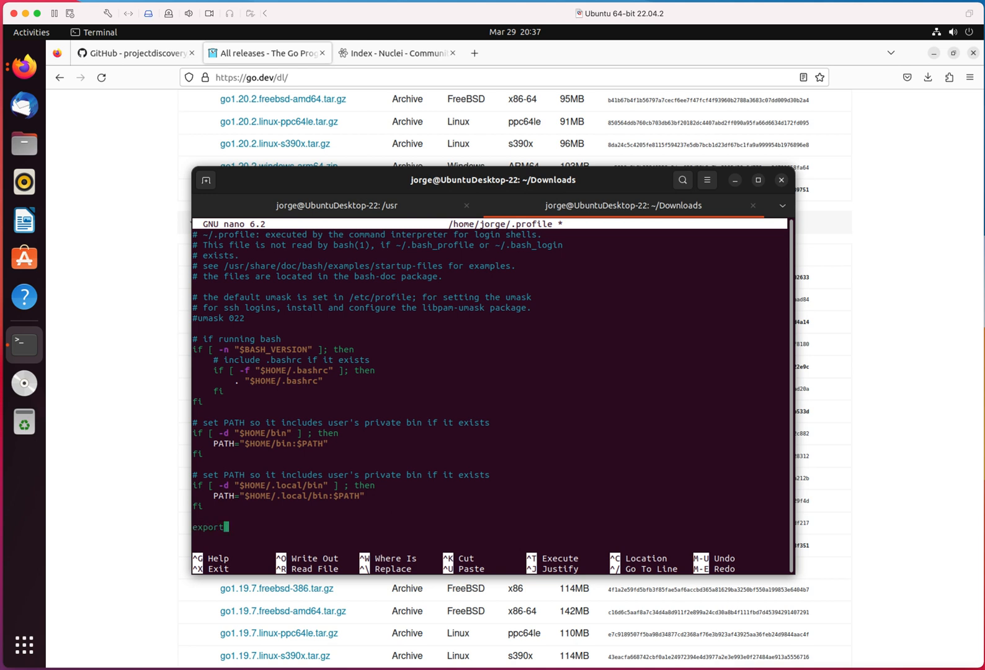
type("PATH=$PA")
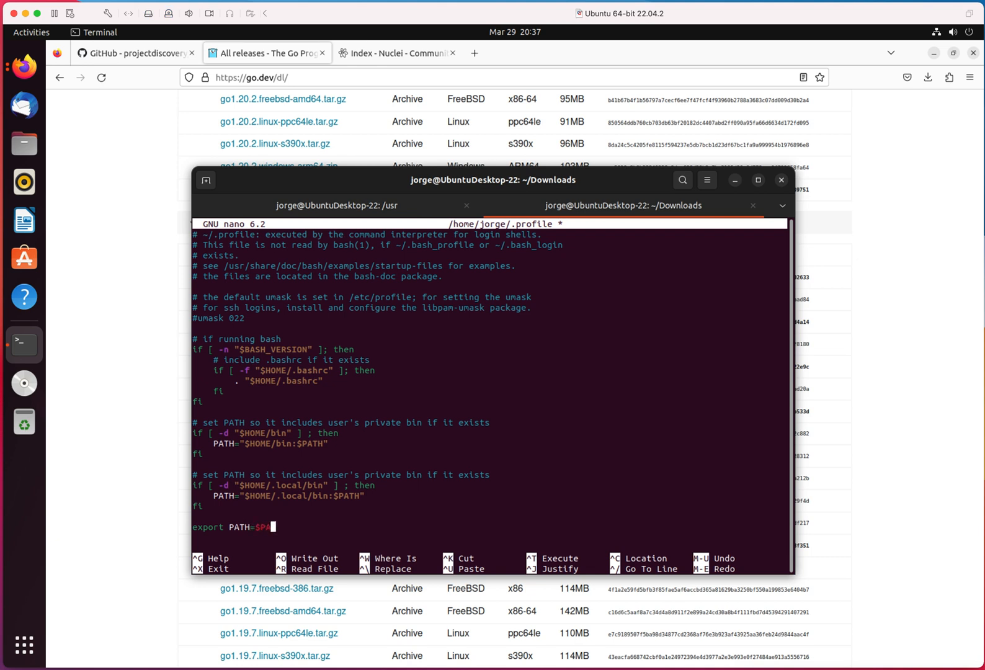
type("TH")
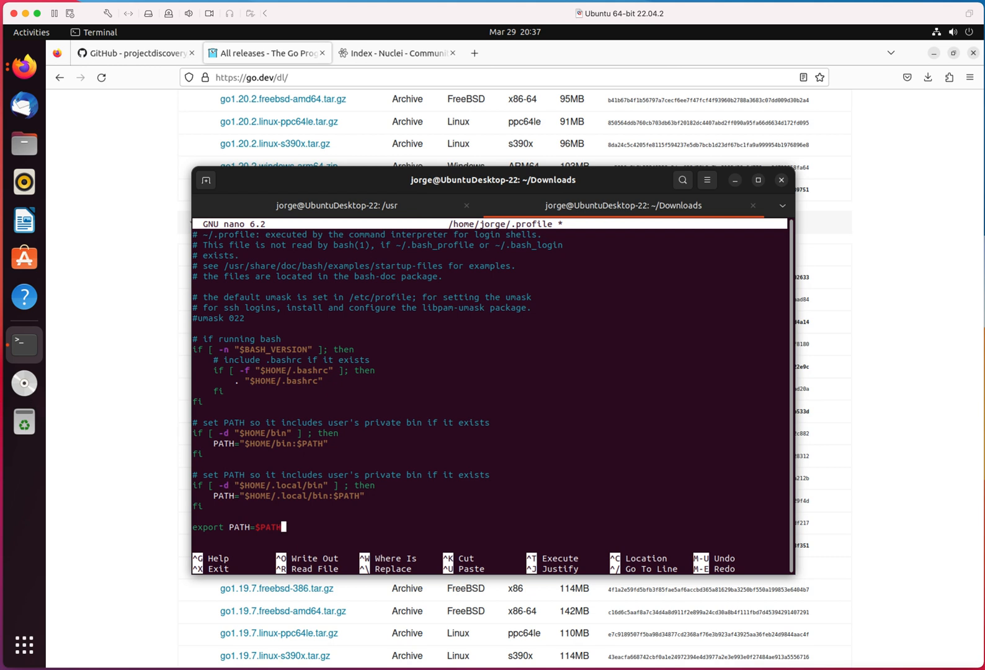
type(":/")
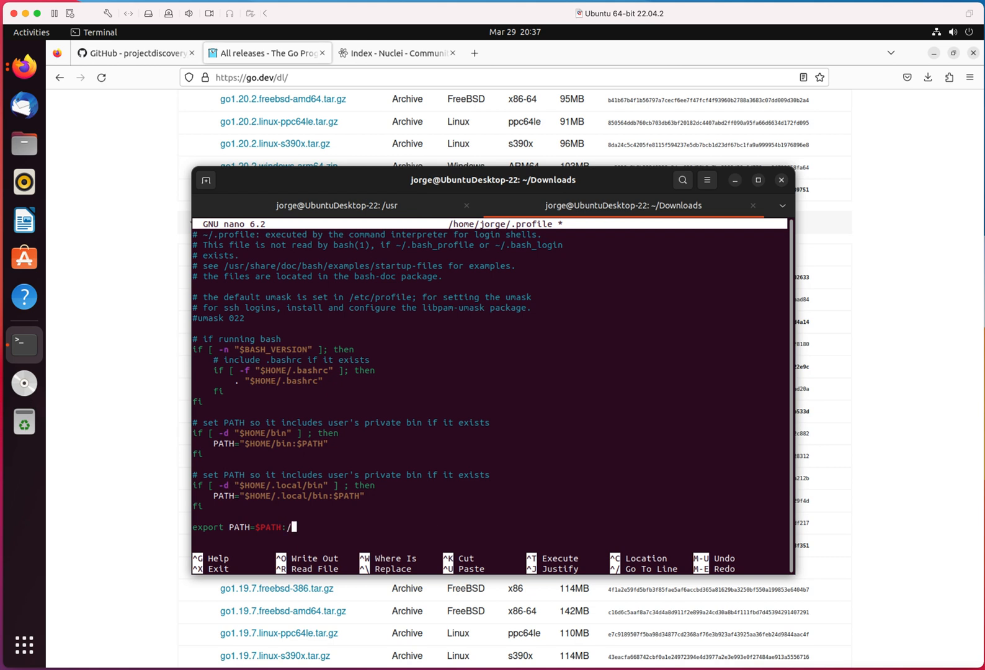
type("us")
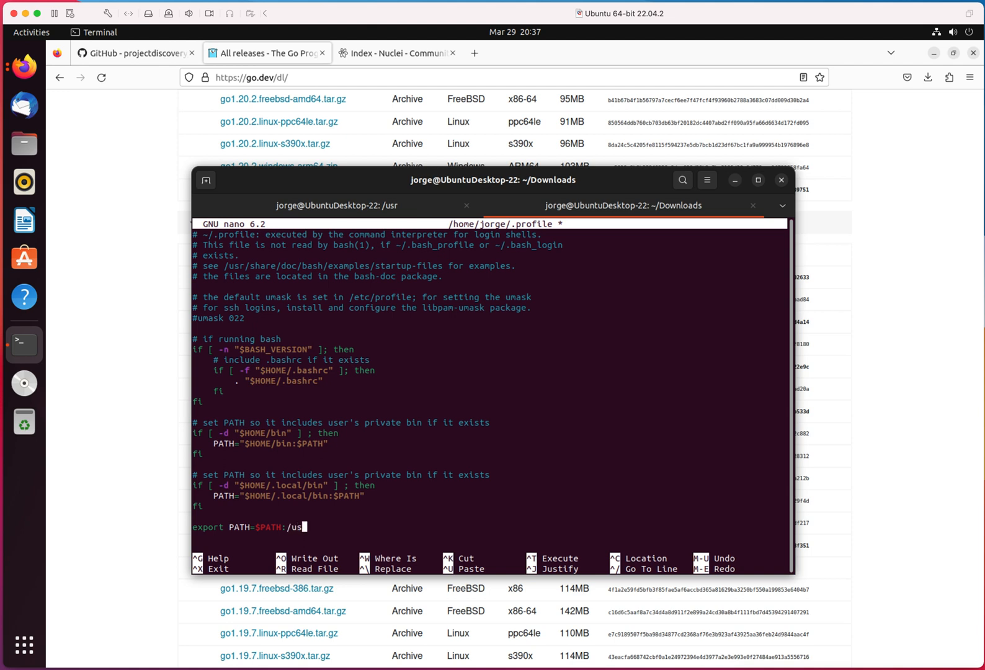
type("r/")
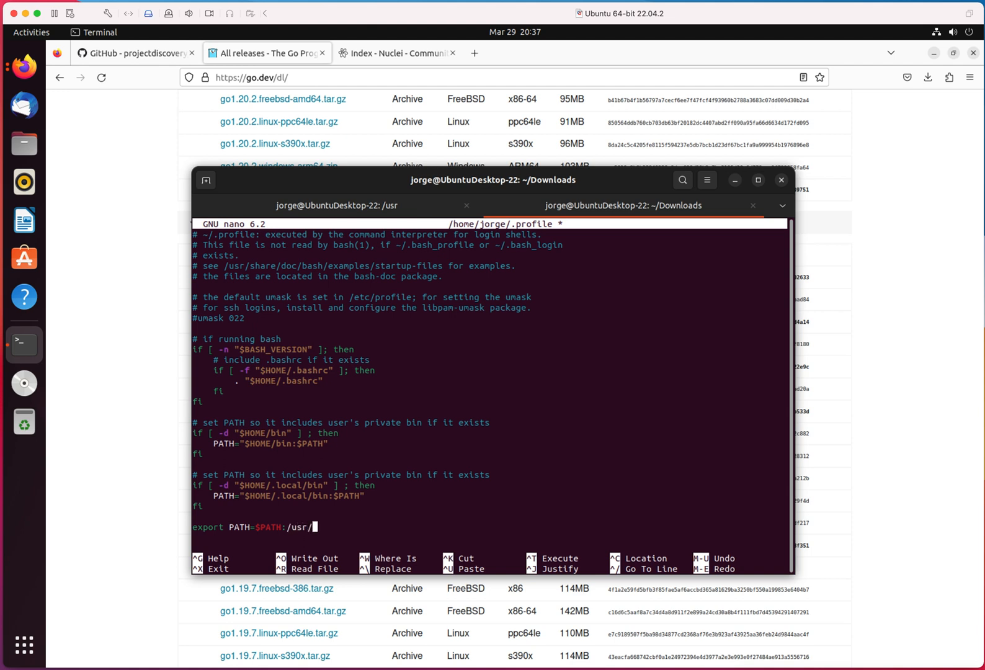
type("local/")
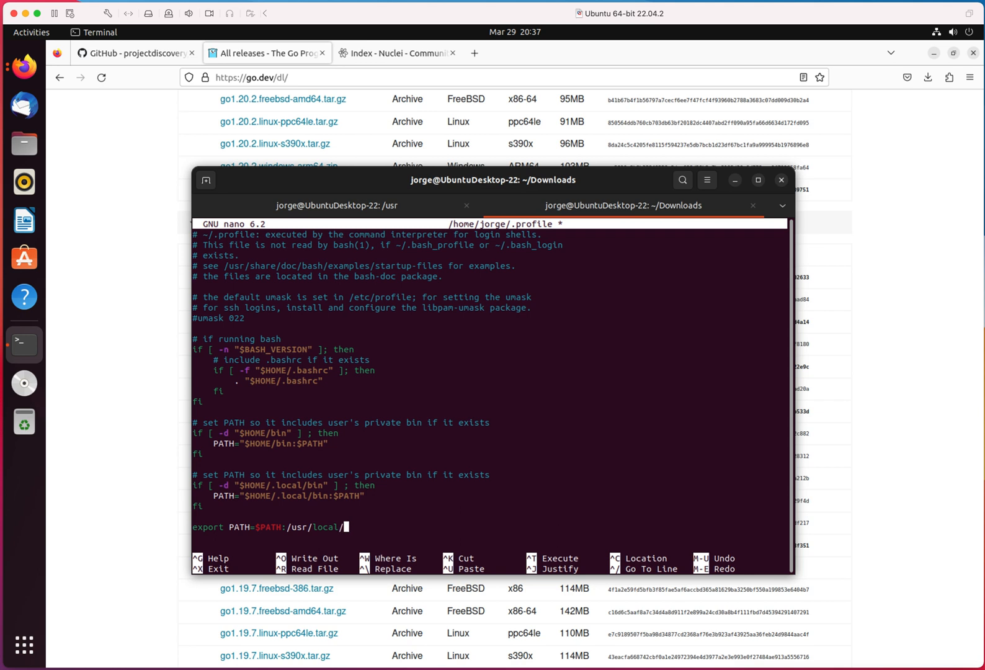
type("go")
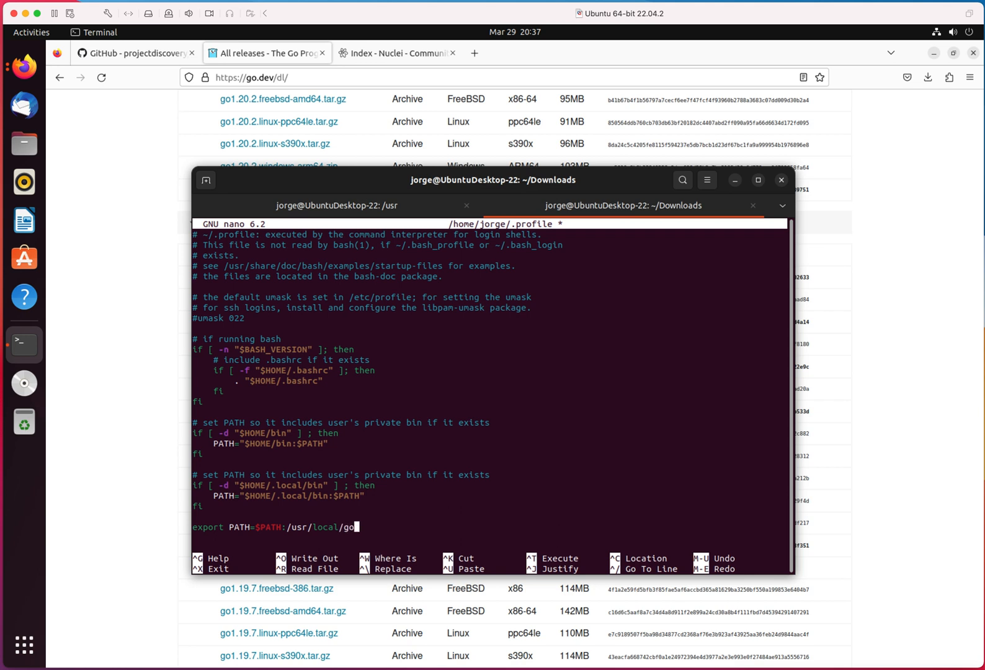
type("/bin")
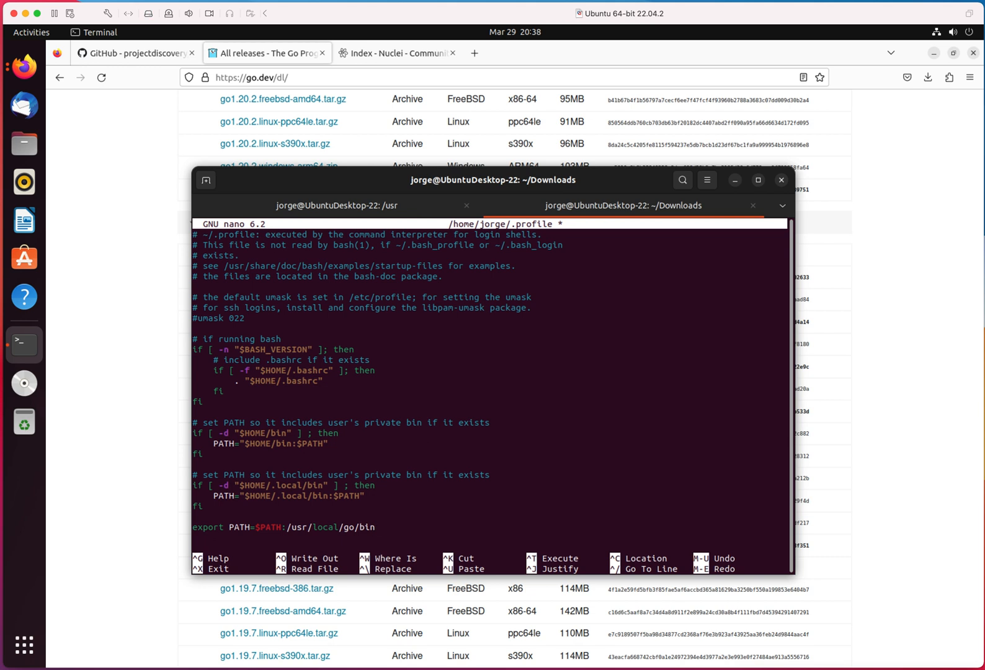
key("ctrl+x")
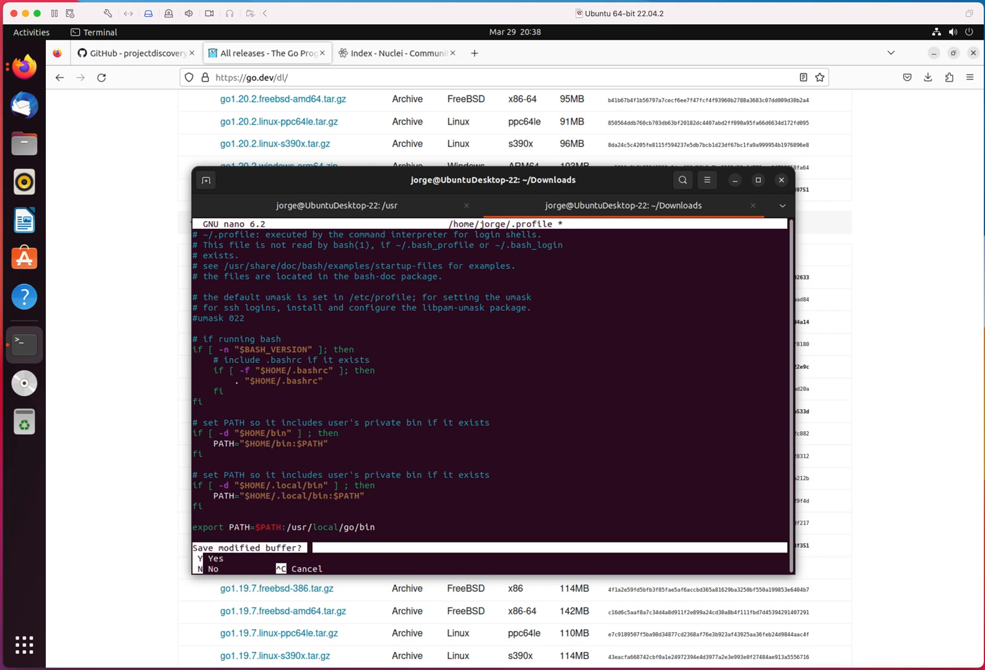
key("y")
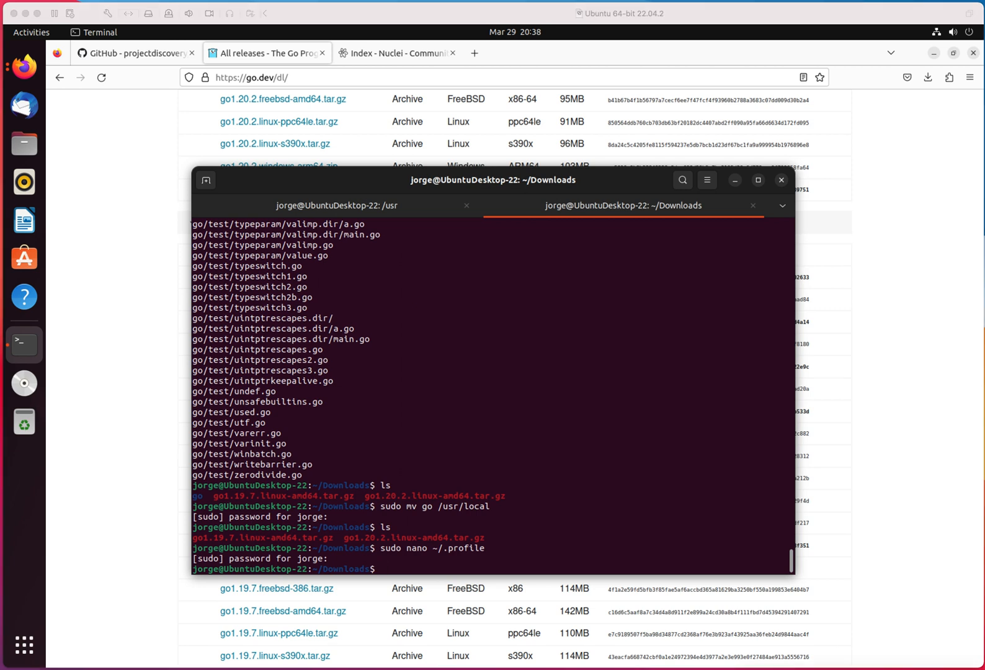
mouse_move(683, 545)
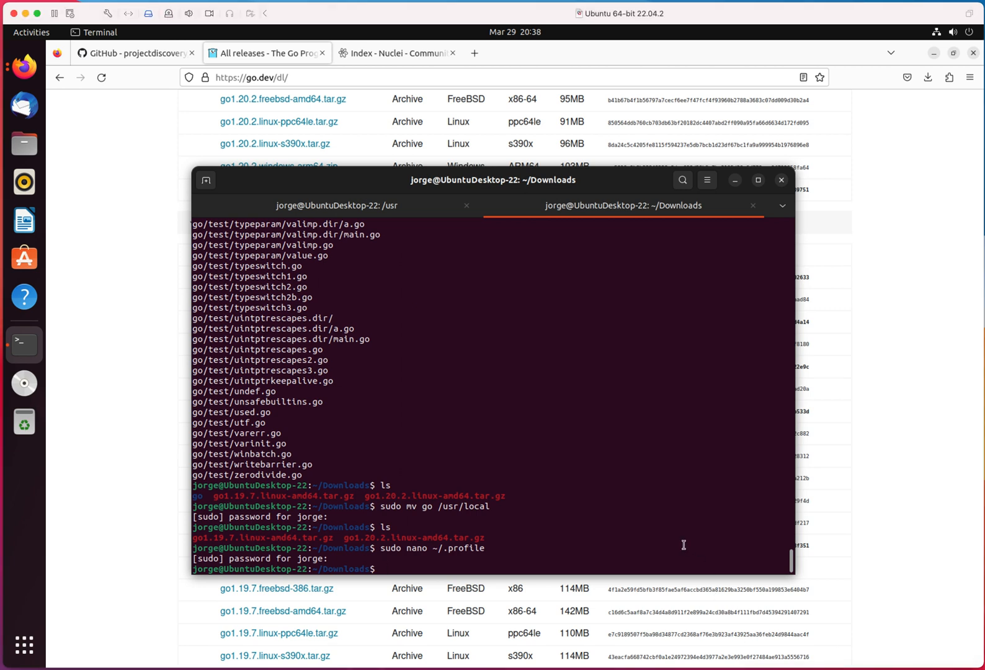
Source ~/.profile and confirm go version reports go1.19.7 linux/amd64
type("source")
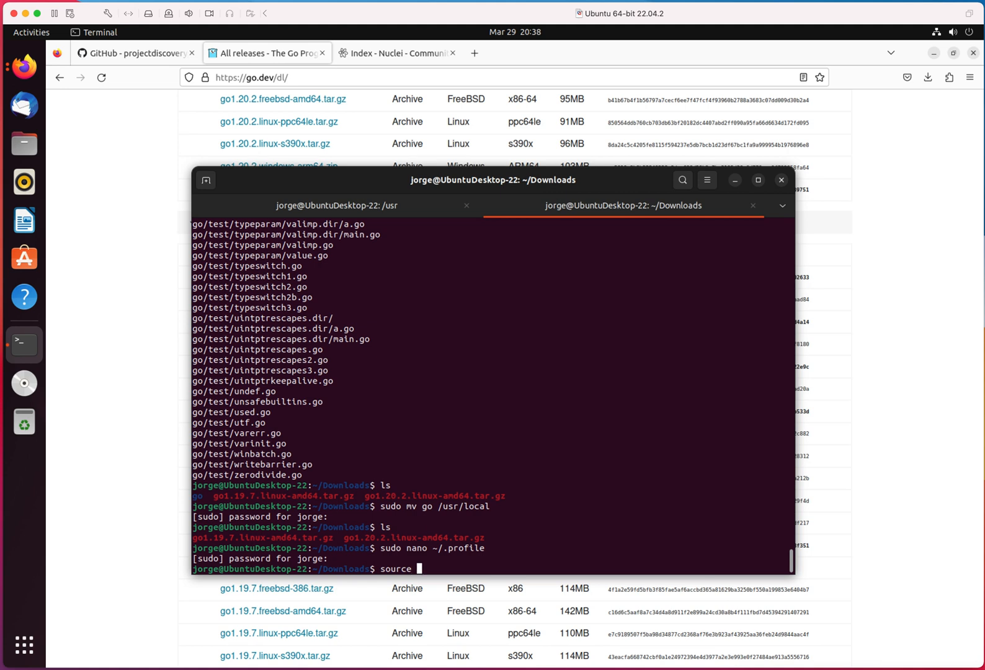
type("~/.profi")
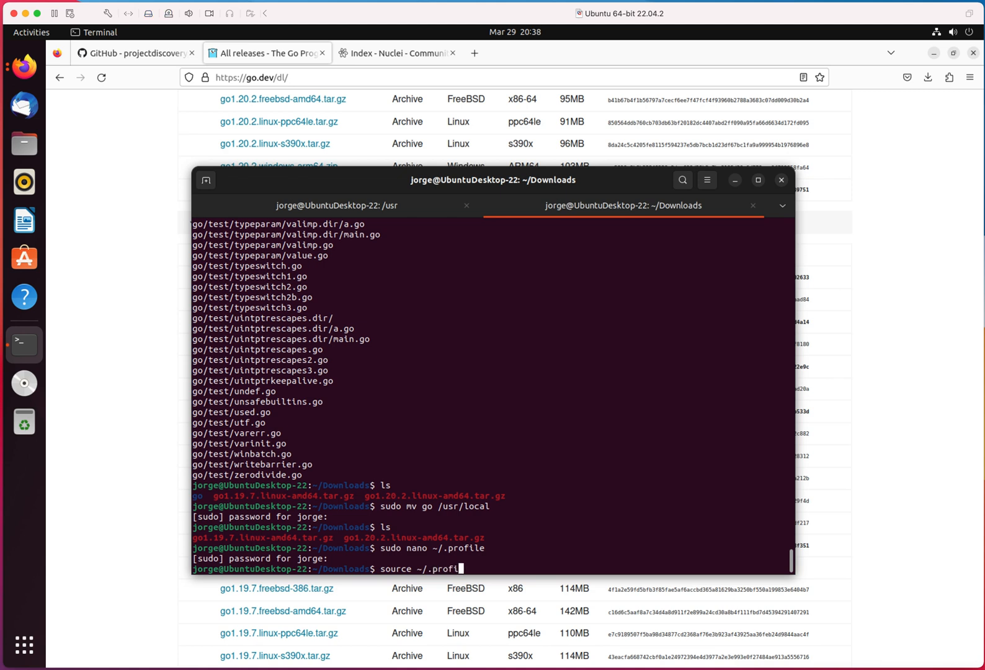
key("Return")
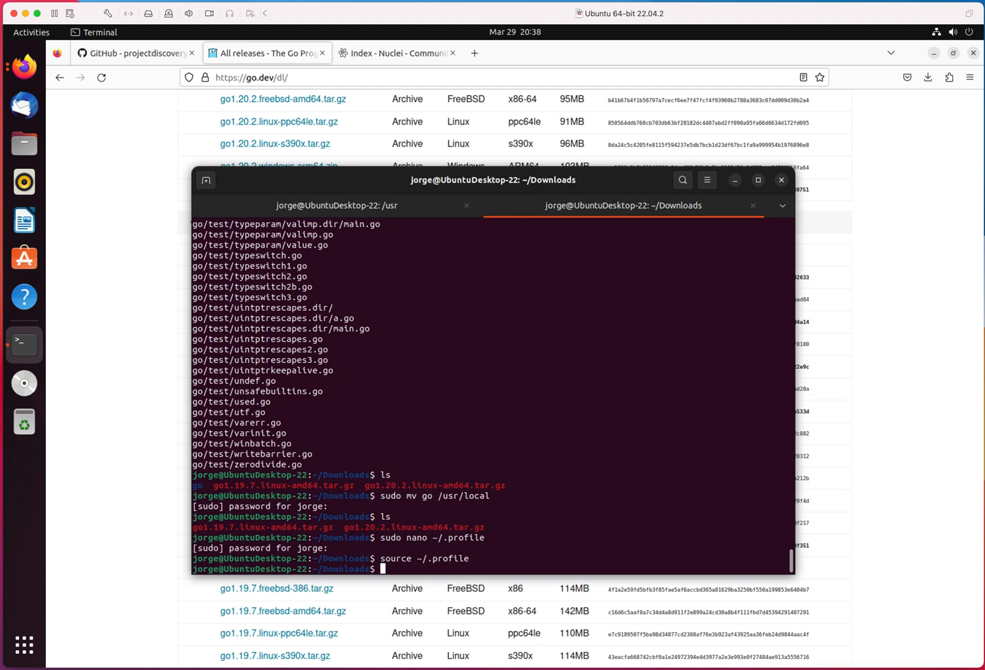
type("go version")
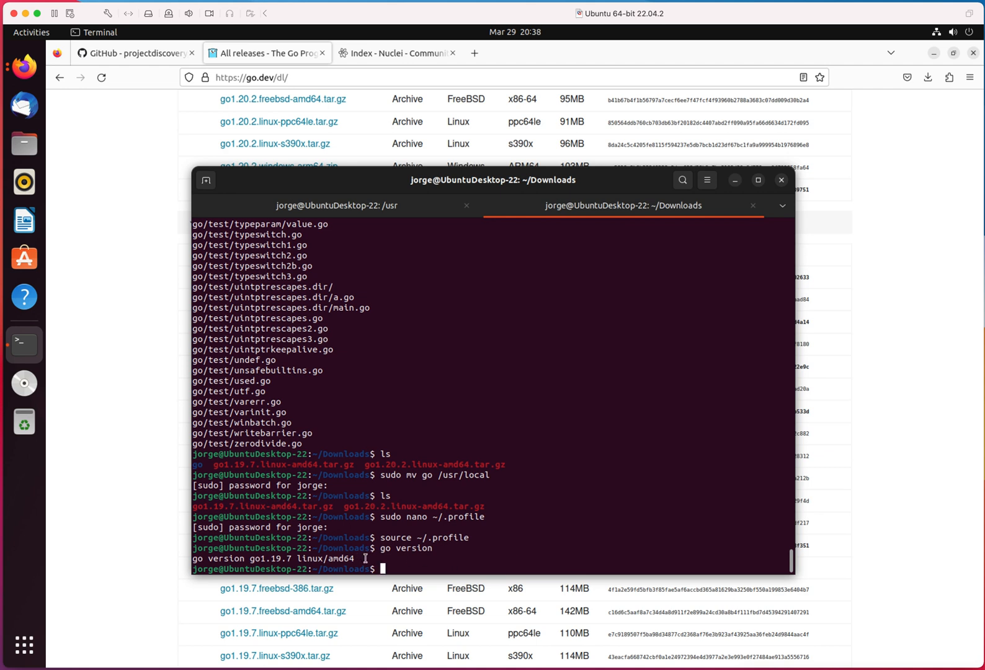
Review Install Nuclei in the README and copy the go install command from the Nuclei docs
double_click(226, 558)
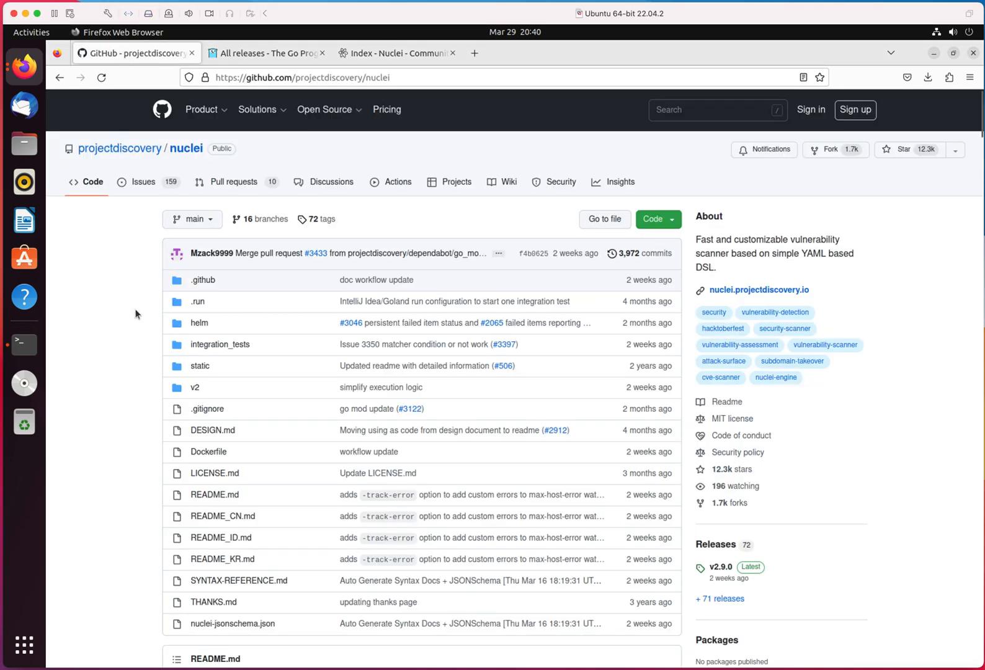
scroll("down", 3)
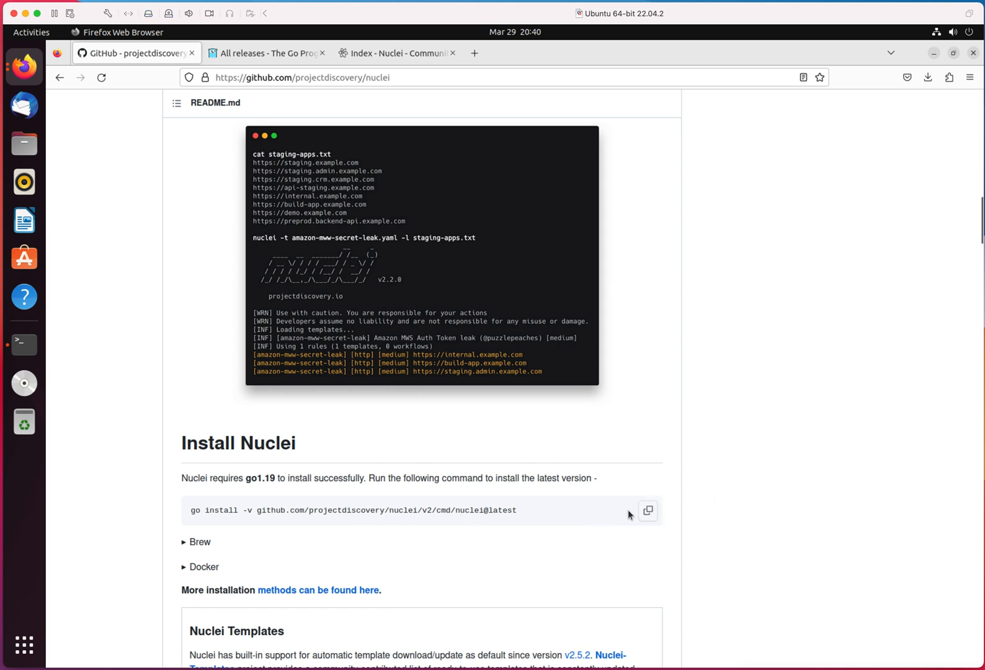
scroll("down", 3)
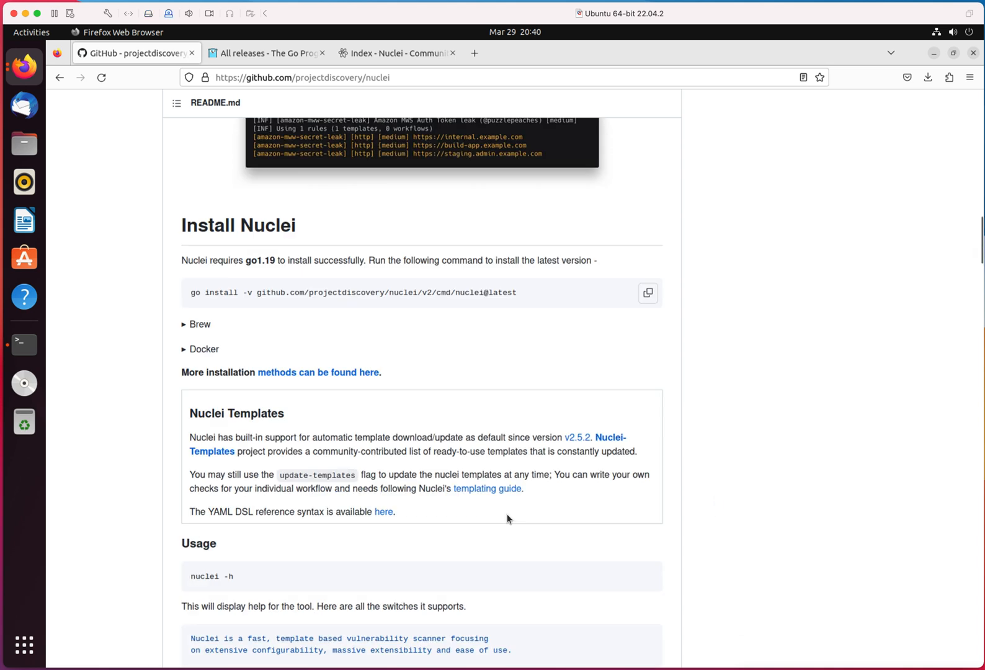
left_click(396, 53)
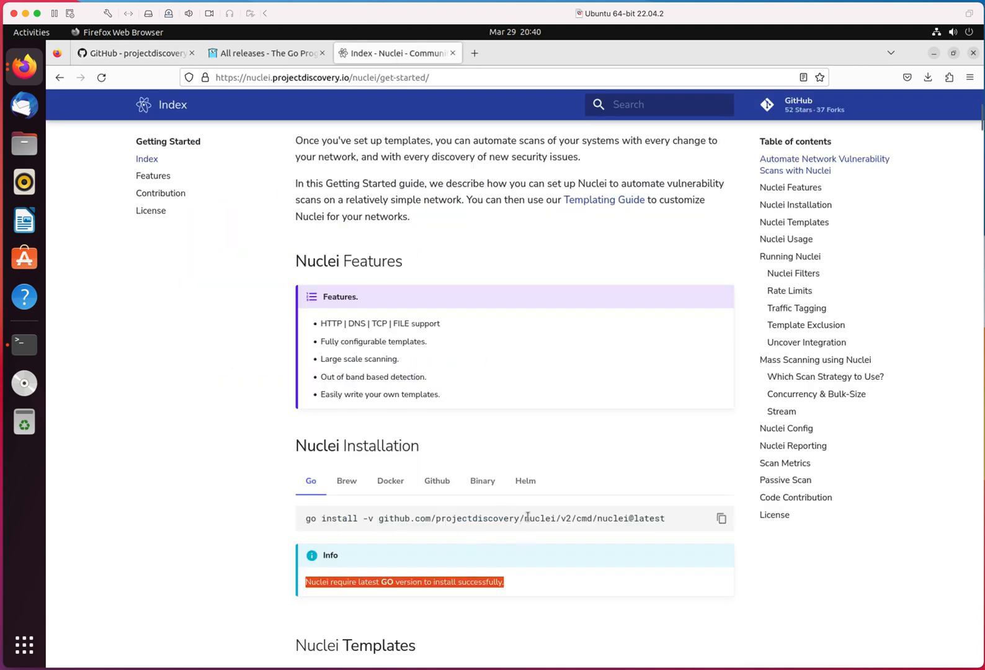
double_click(541, 518)
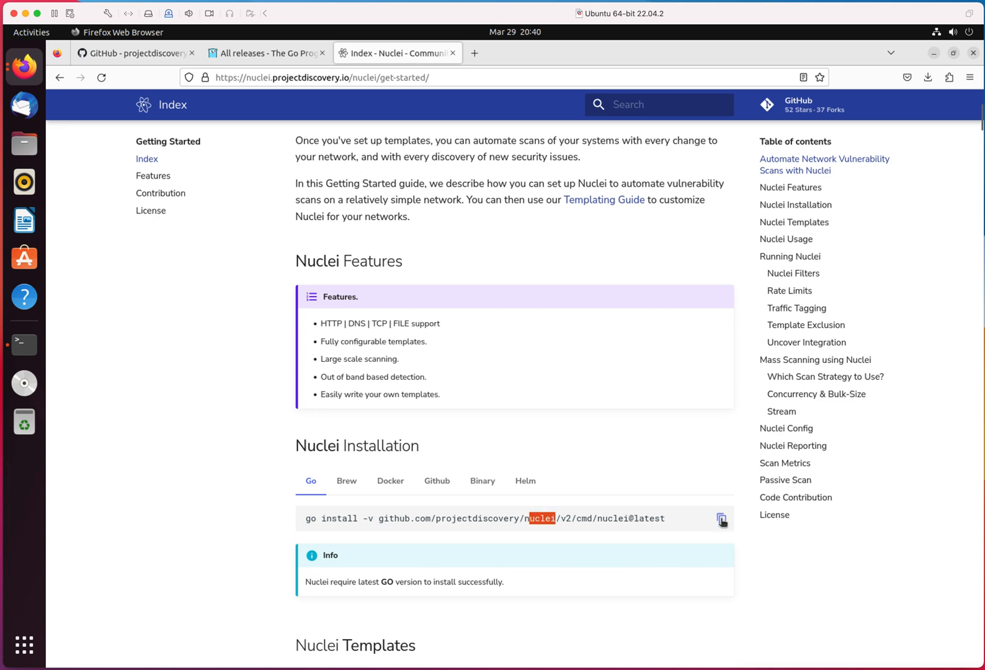
left_click(721, 519)
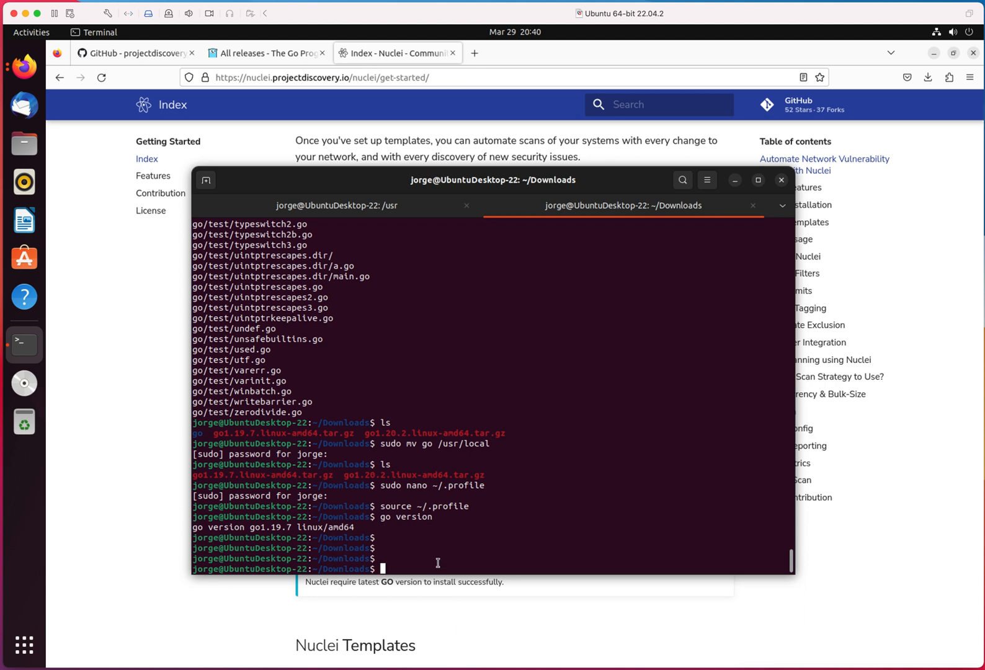
type("uclei.git")
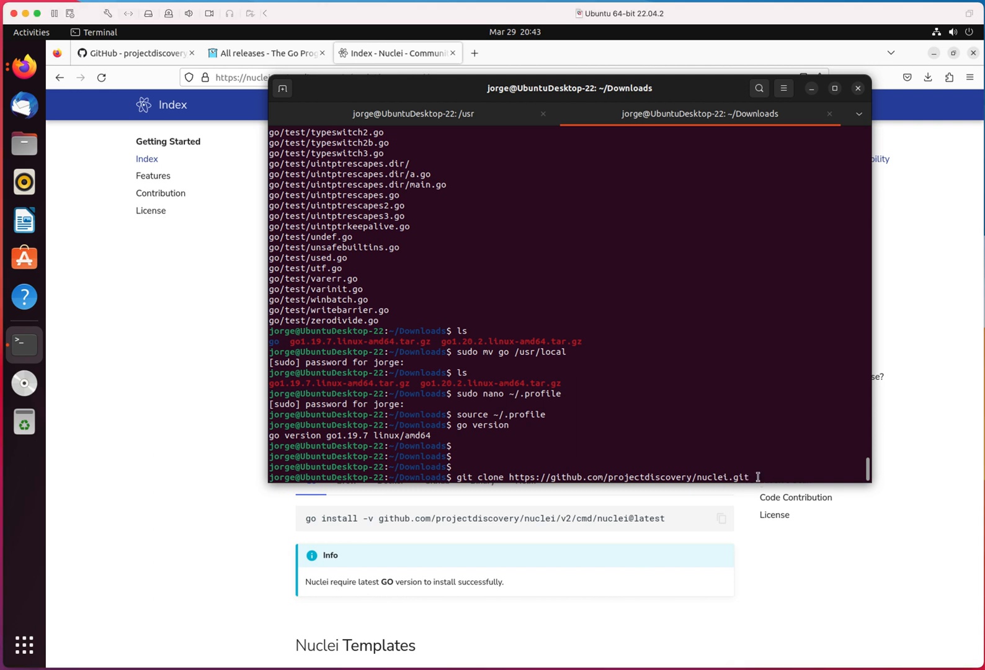
triple_click(597, 477)
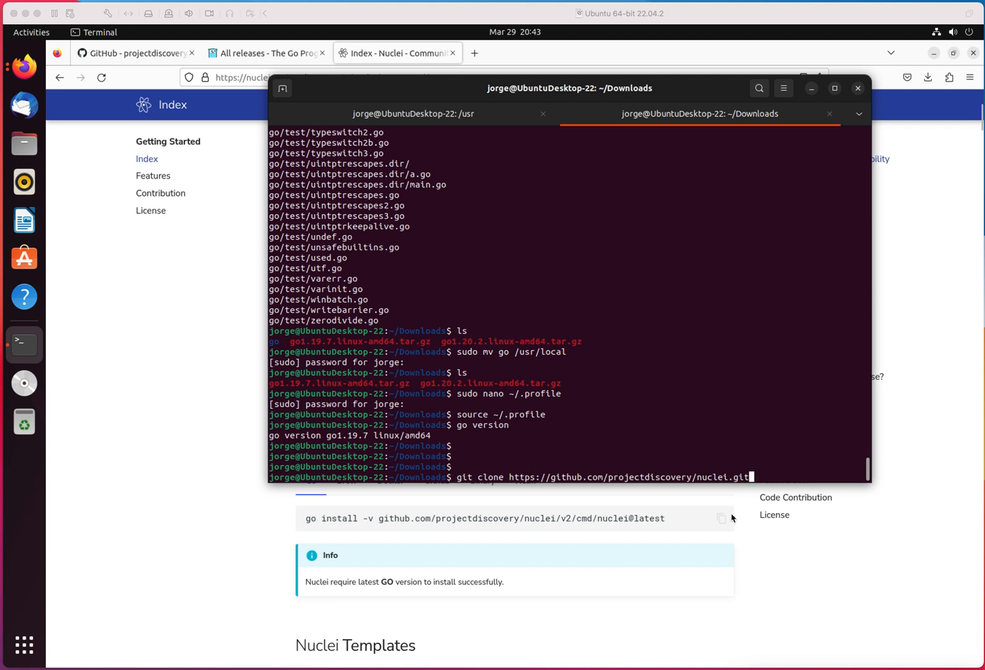
mouse_move(667, 460)
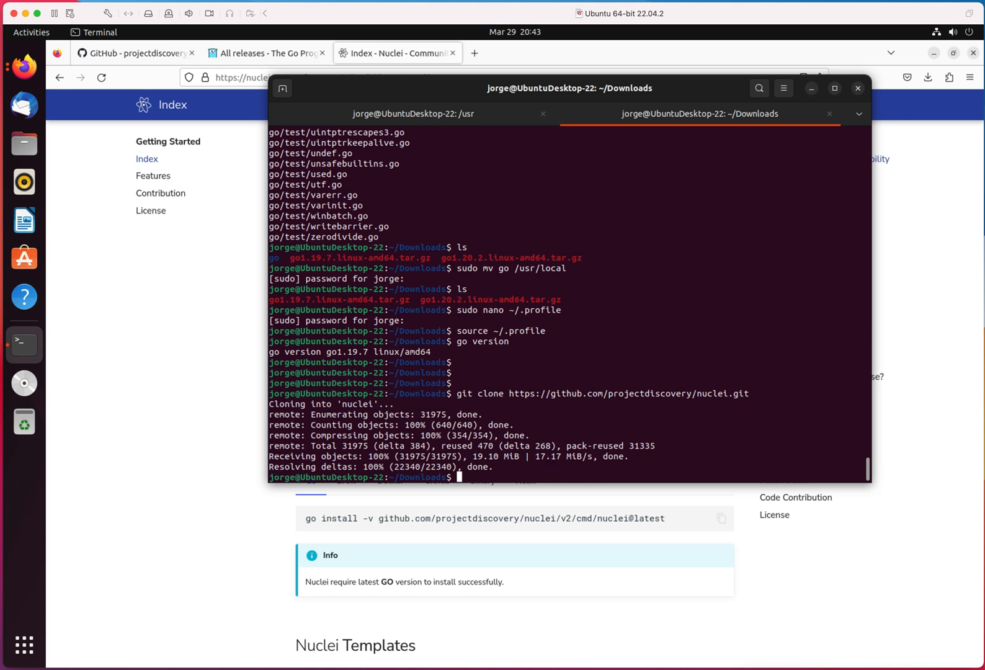
Change into the cloned nuclei repository's v2/cmd folder and list its subfolders
type("ls")
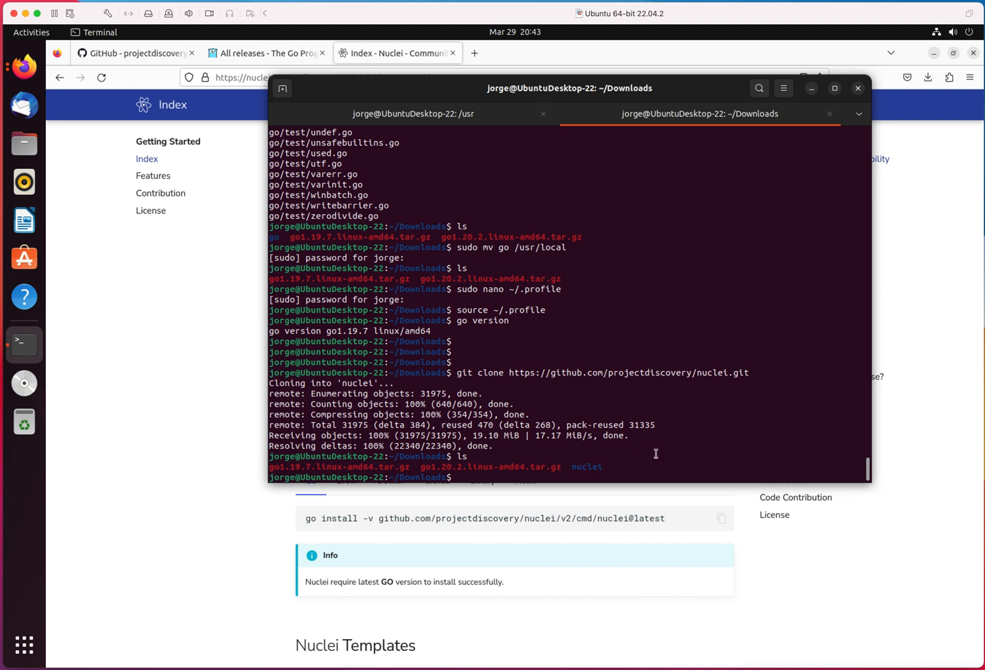
type("cd")
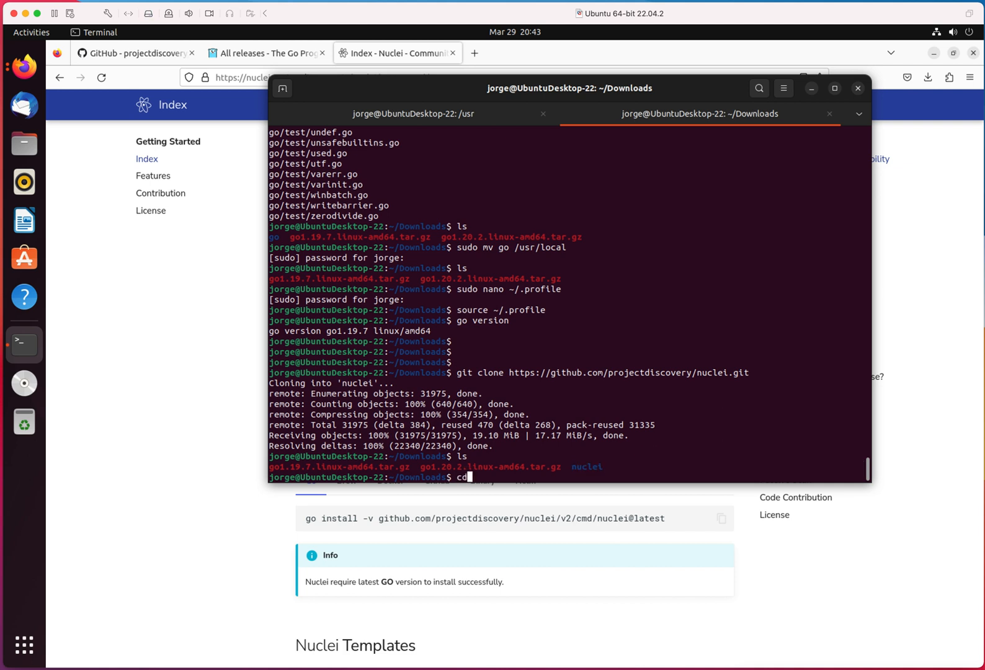
type("nuclei/")
type("ls")
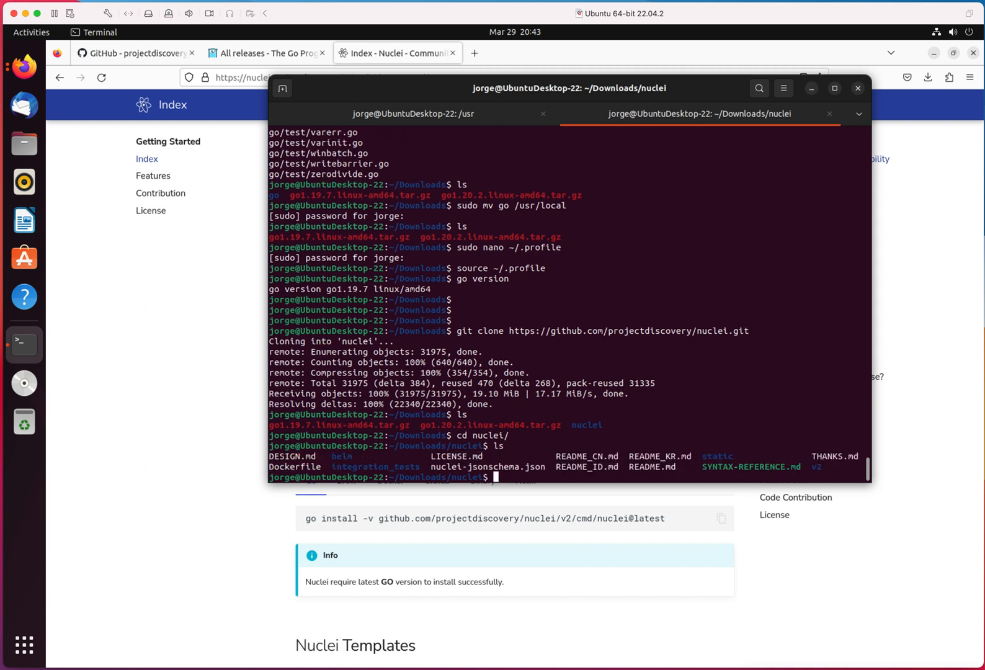
type("v2")
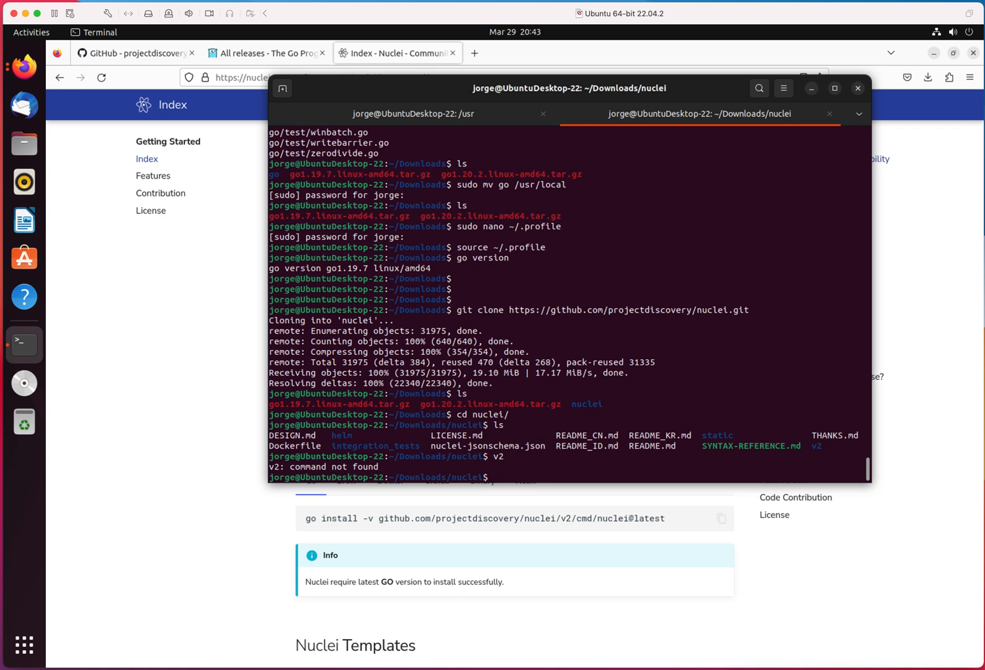
type("cd ve")
type("ls")
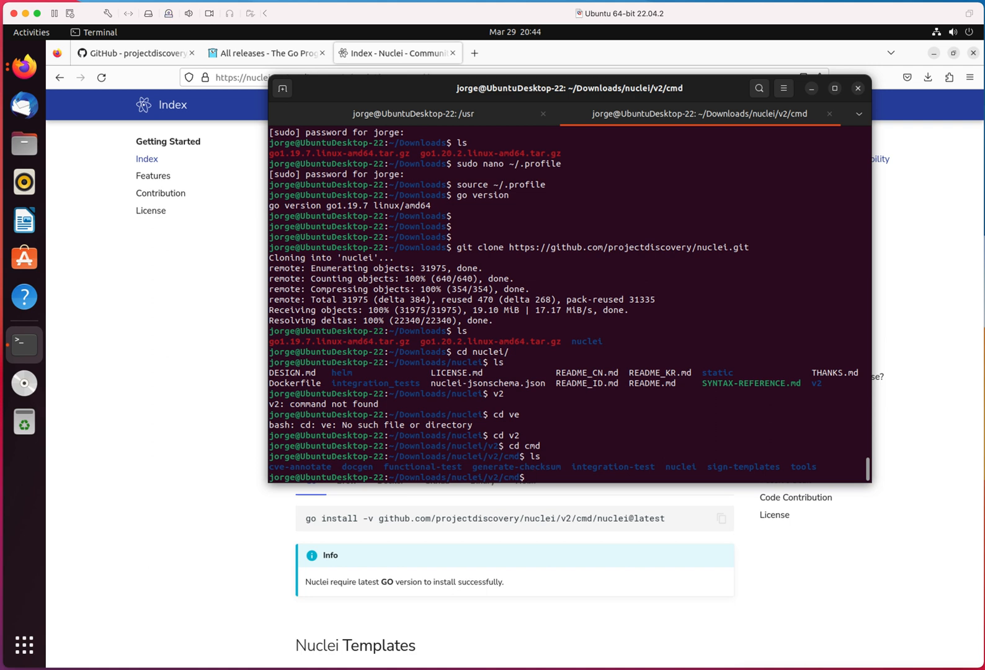
Enter cmd/nuclei and run go build, downloading the required Go modules
type("cd nuclei/")
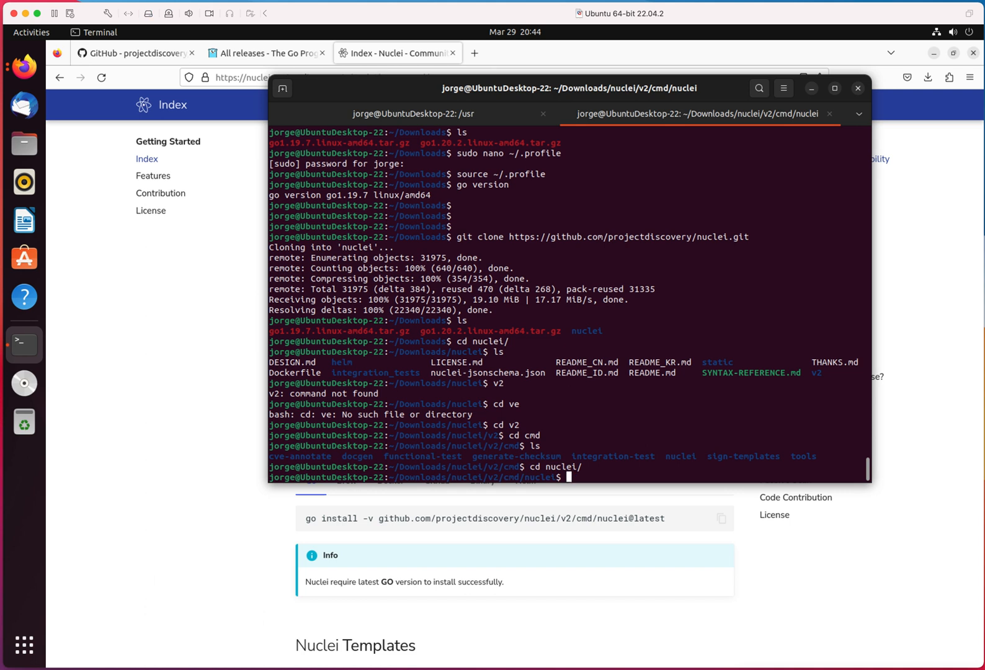
type("go")
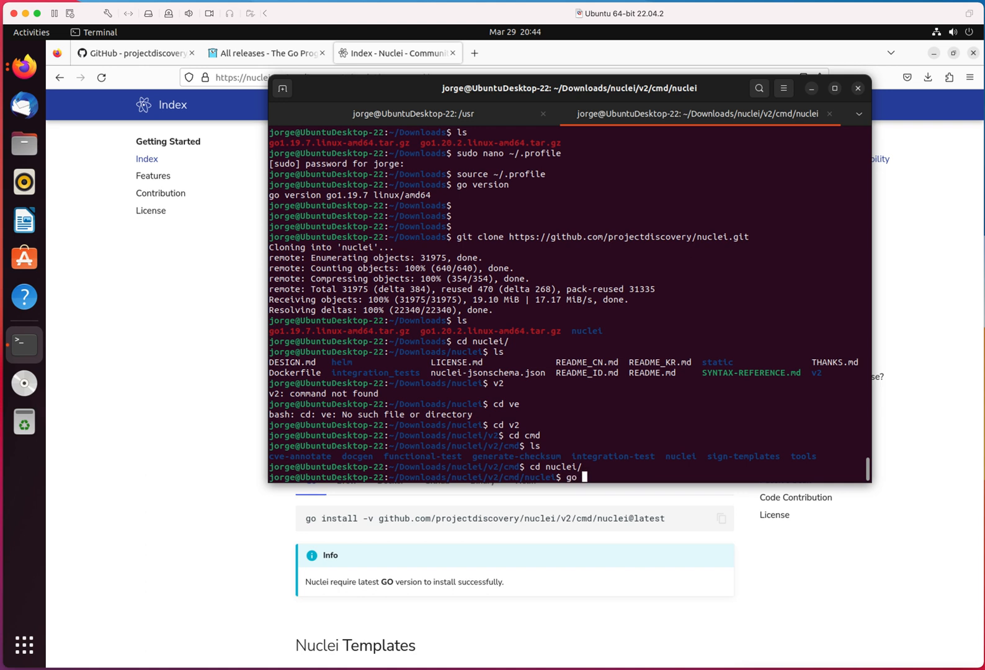
type("build")
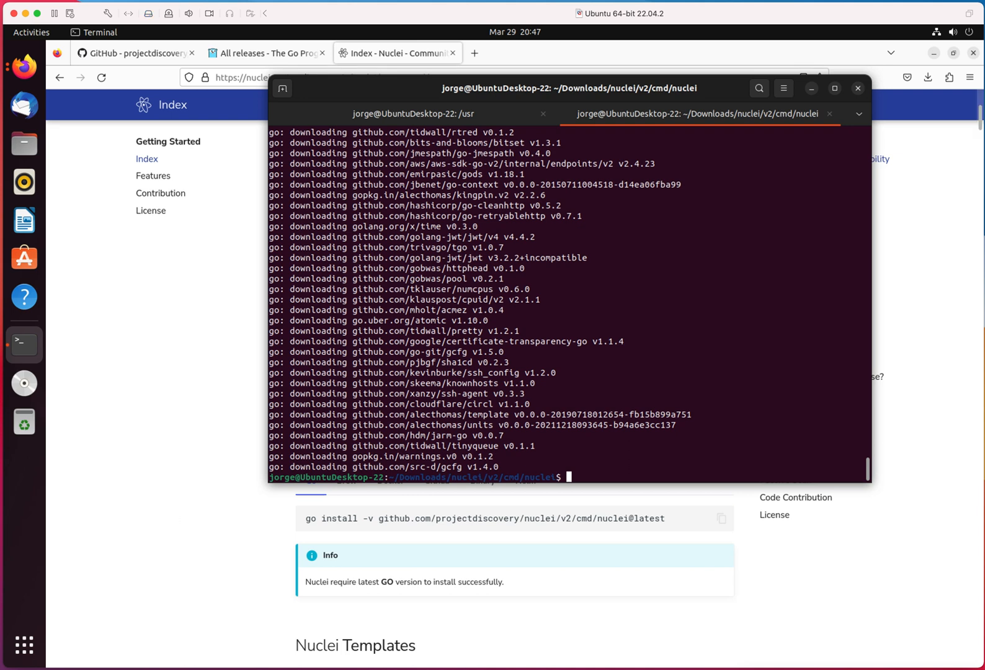
List the folder showing the built nuclei binary beside main.go, then start the nuclei command
type("ls")
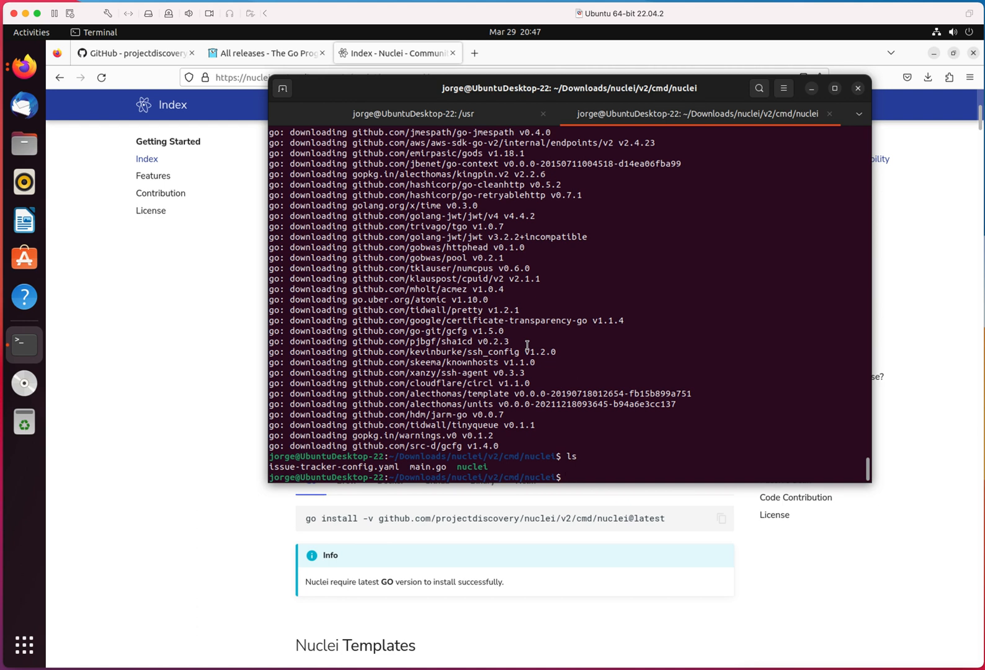
type("nu")
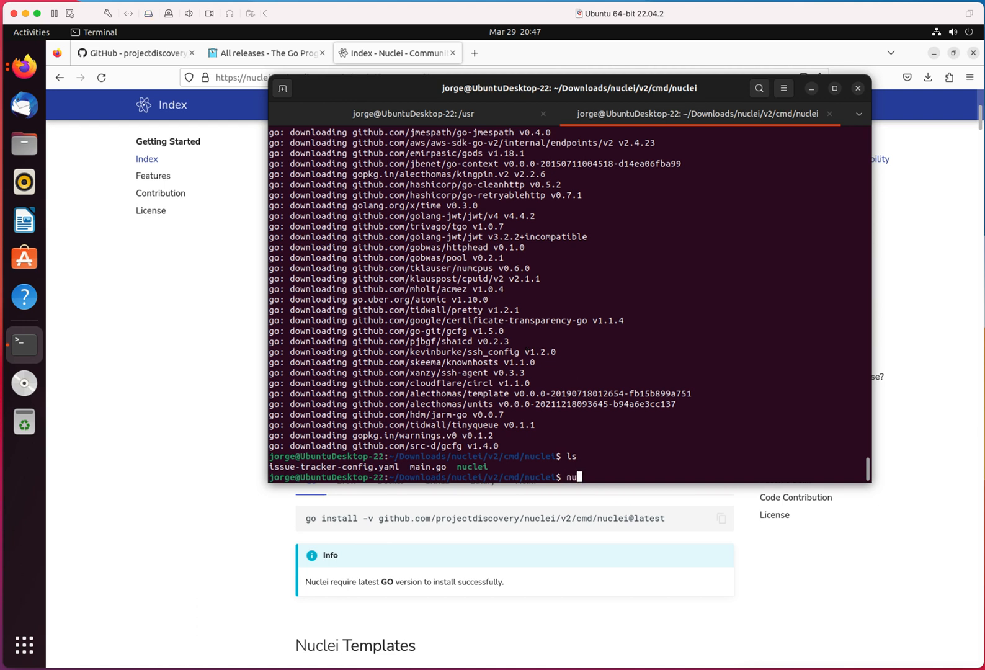
type("clei")
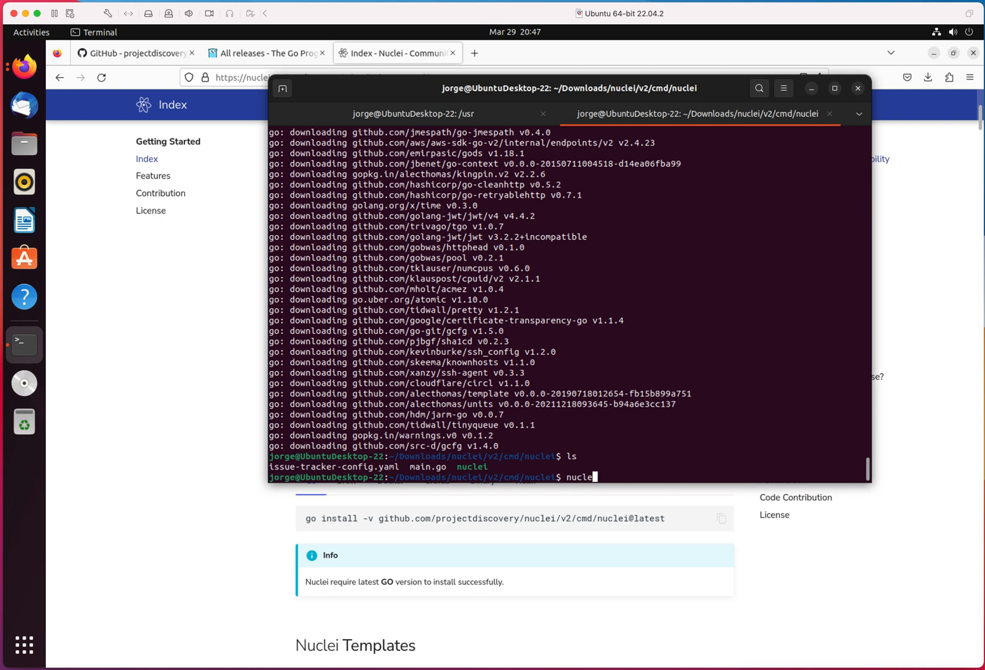